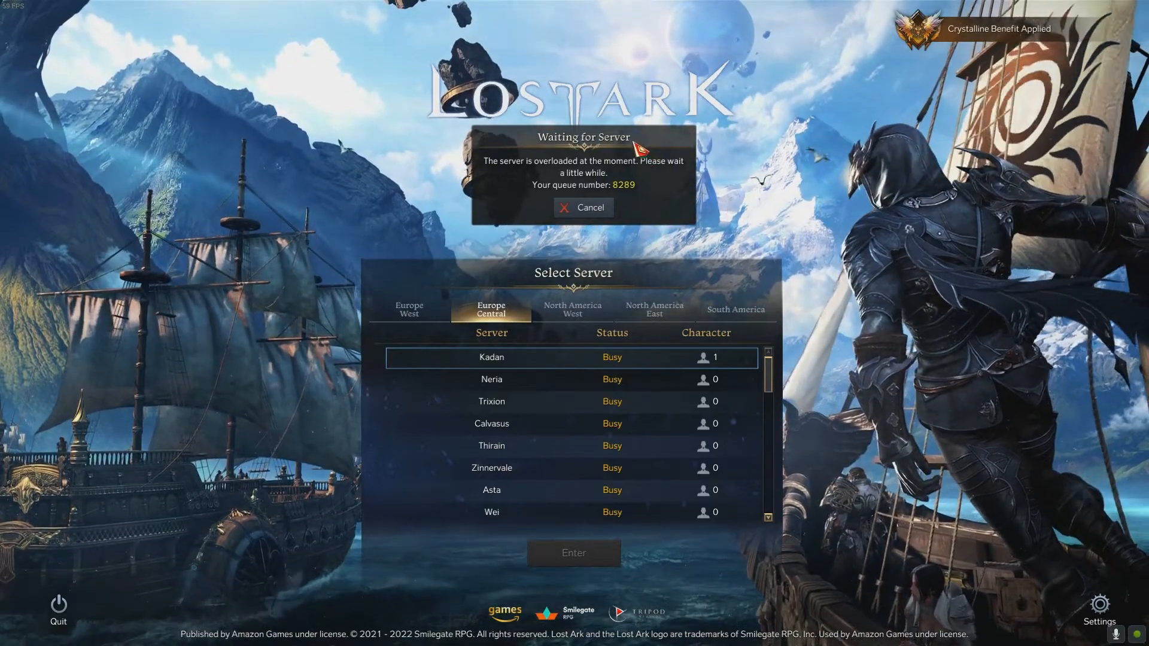
Cancel the Lost Ark server queue and switch to a blank new Firefox tab.
left_click(584, 207)
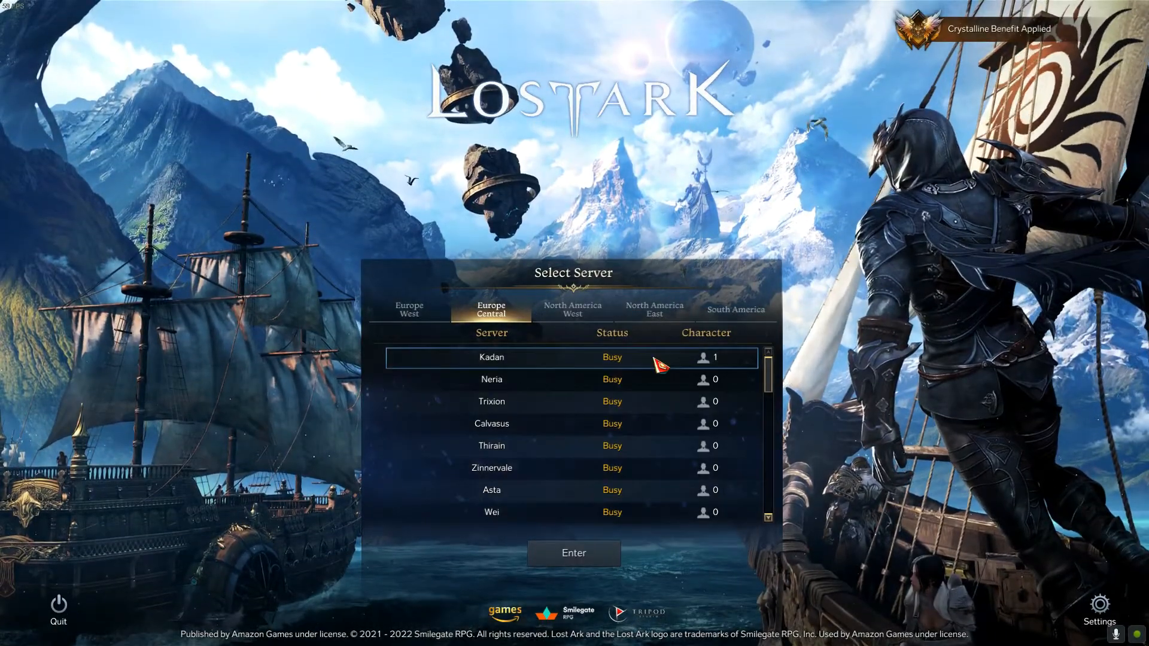
left_click(574, 552)
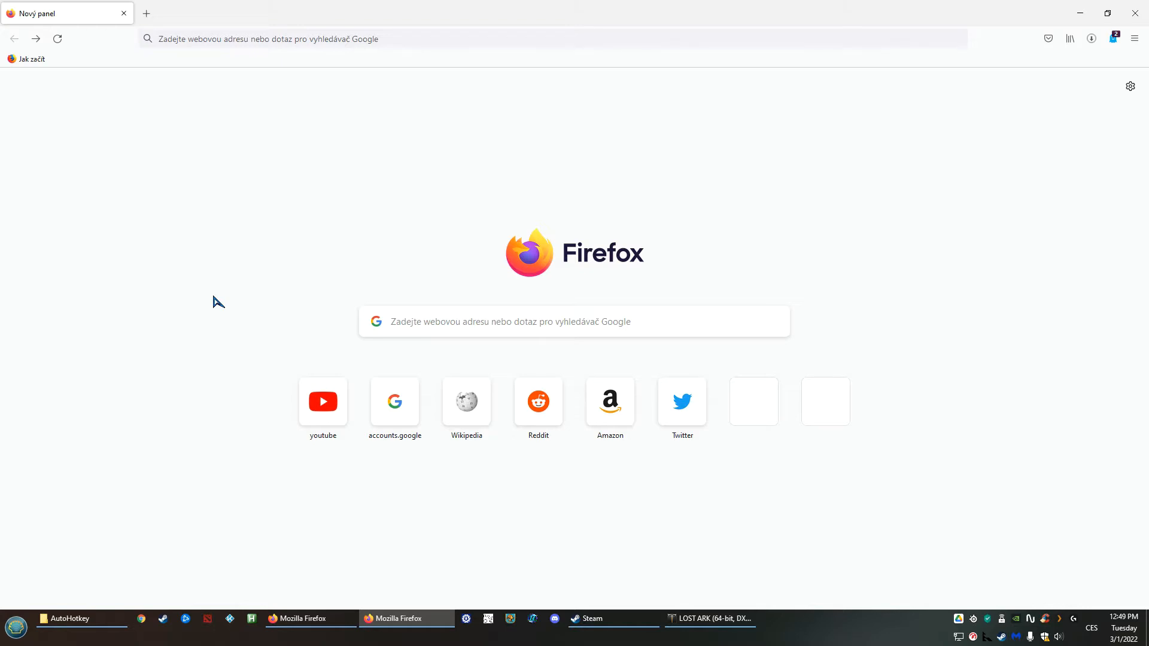
mouse_move(208, 313)
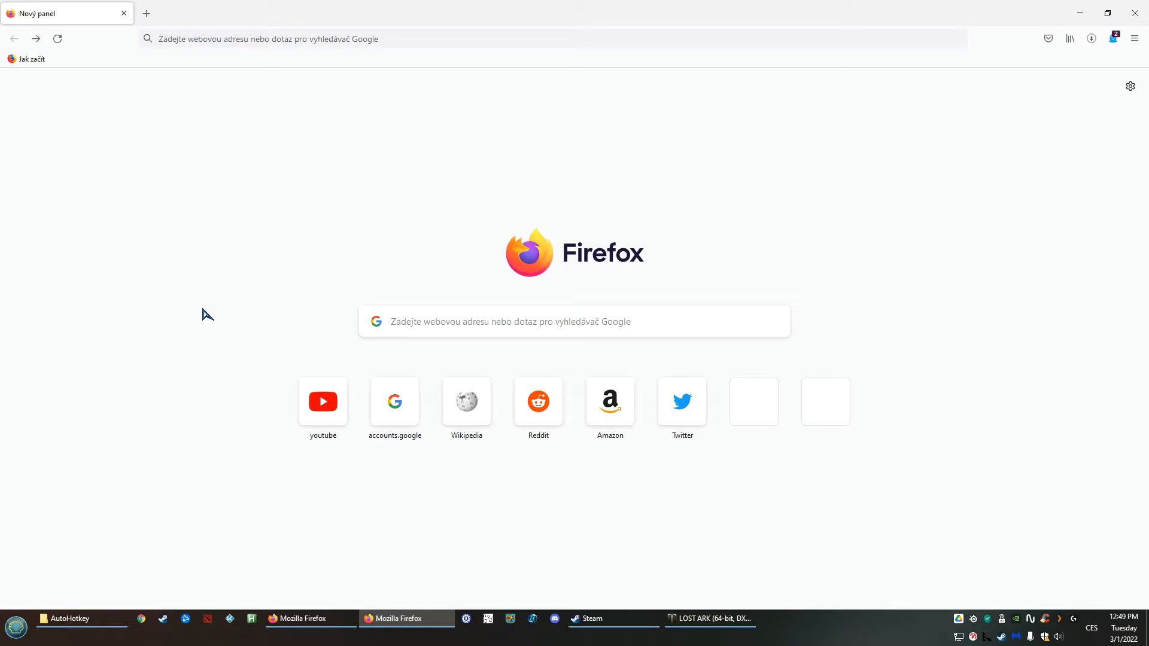
mouse_move(175, 273)
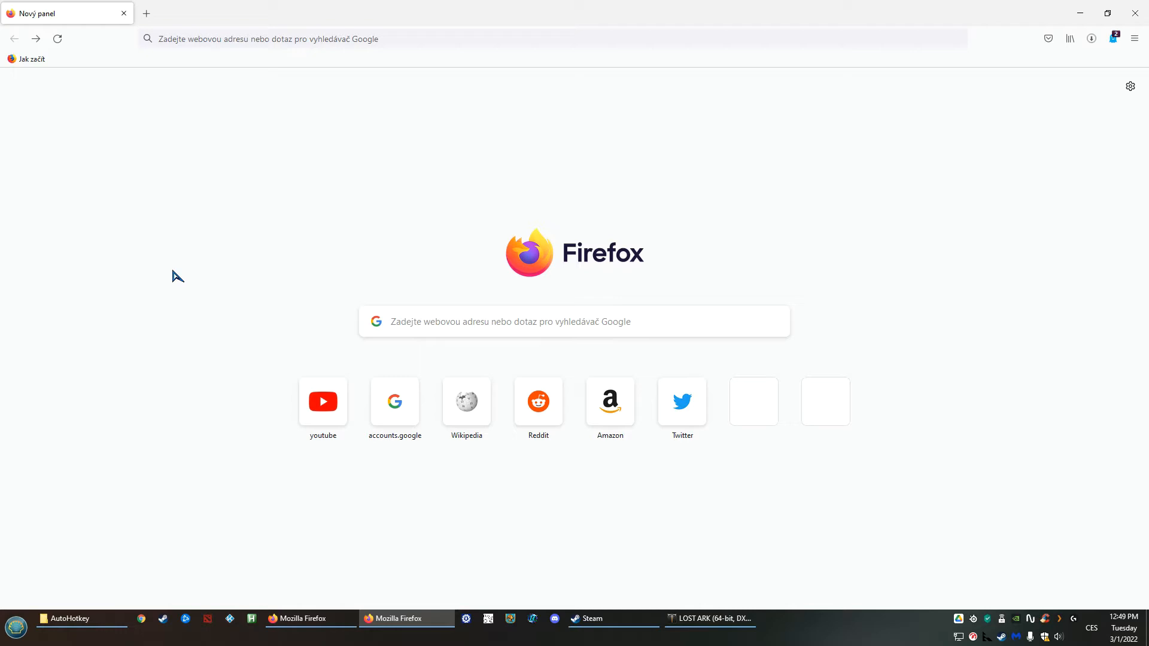
mouse_move(235, 261)
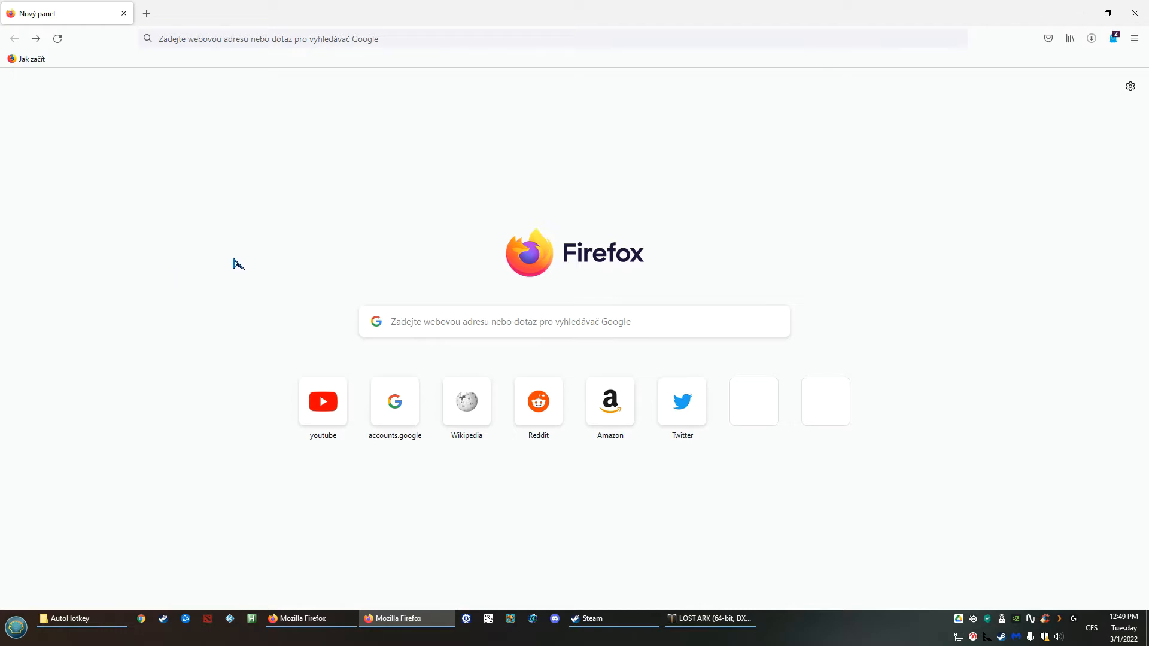
mouse_move(276, 61)
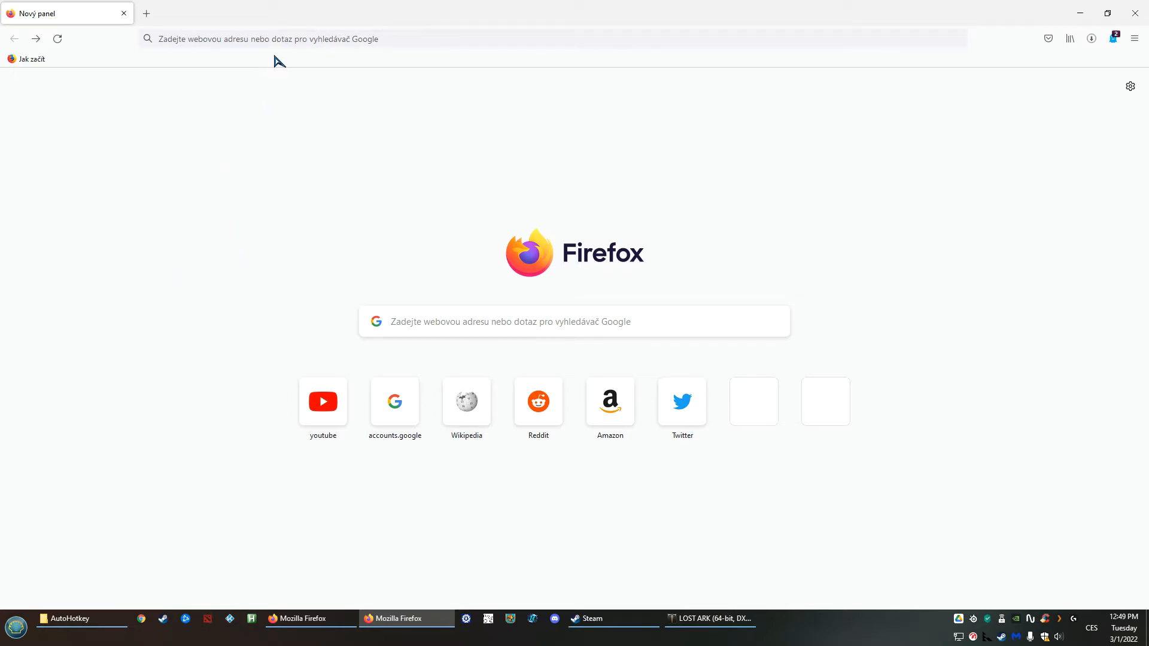
Google 'autohotkey' from the address bar and open the autohotkey.com result.
left_click(287, 38)
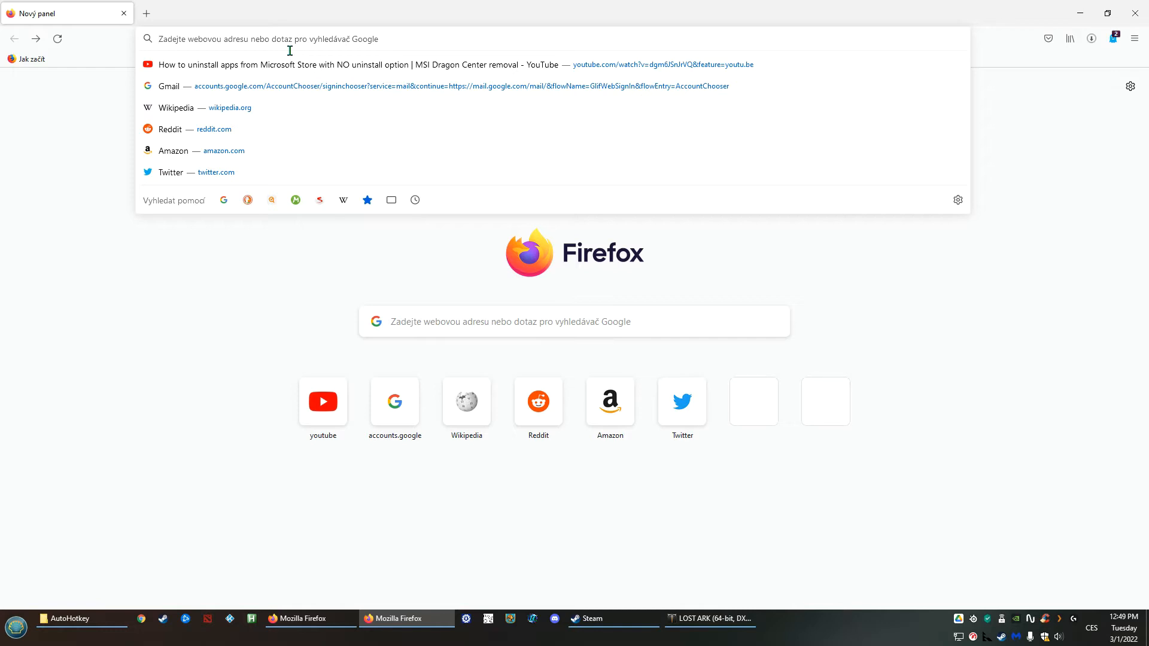
type("au")
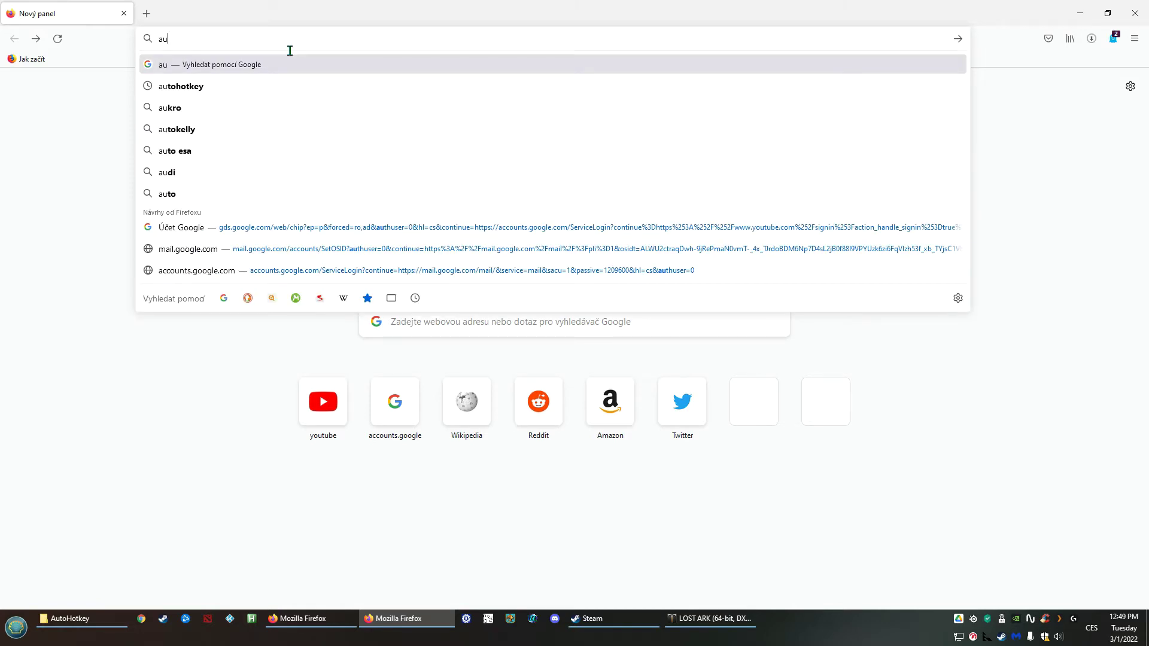
left_click(181, 86)
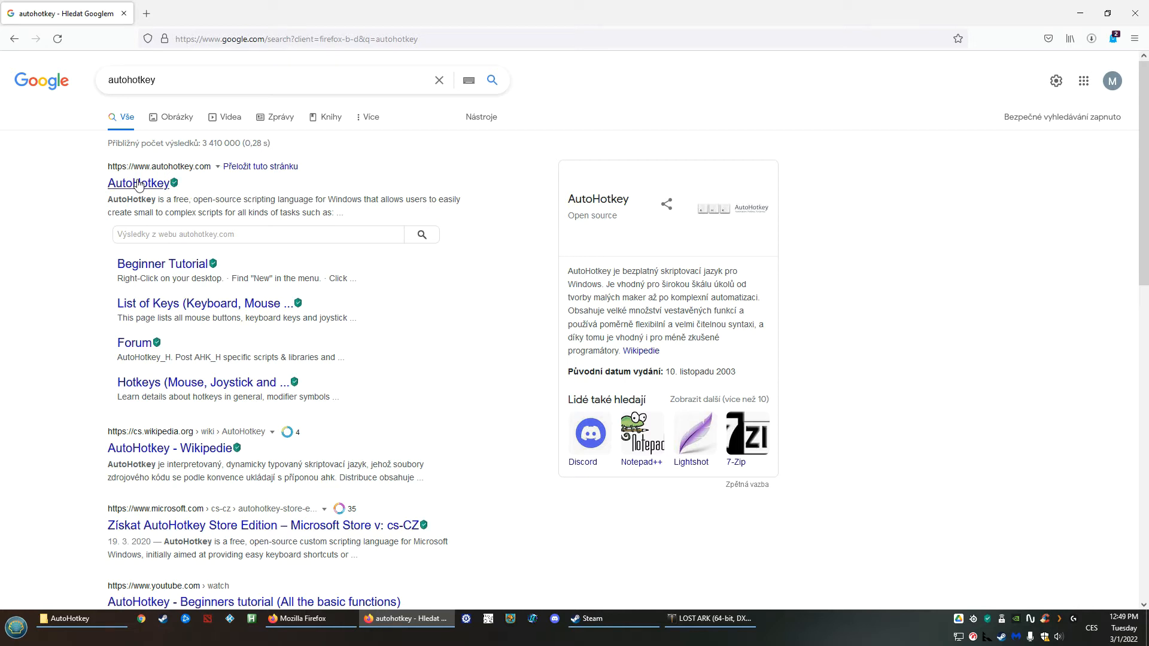
mouse_move(84, 206)
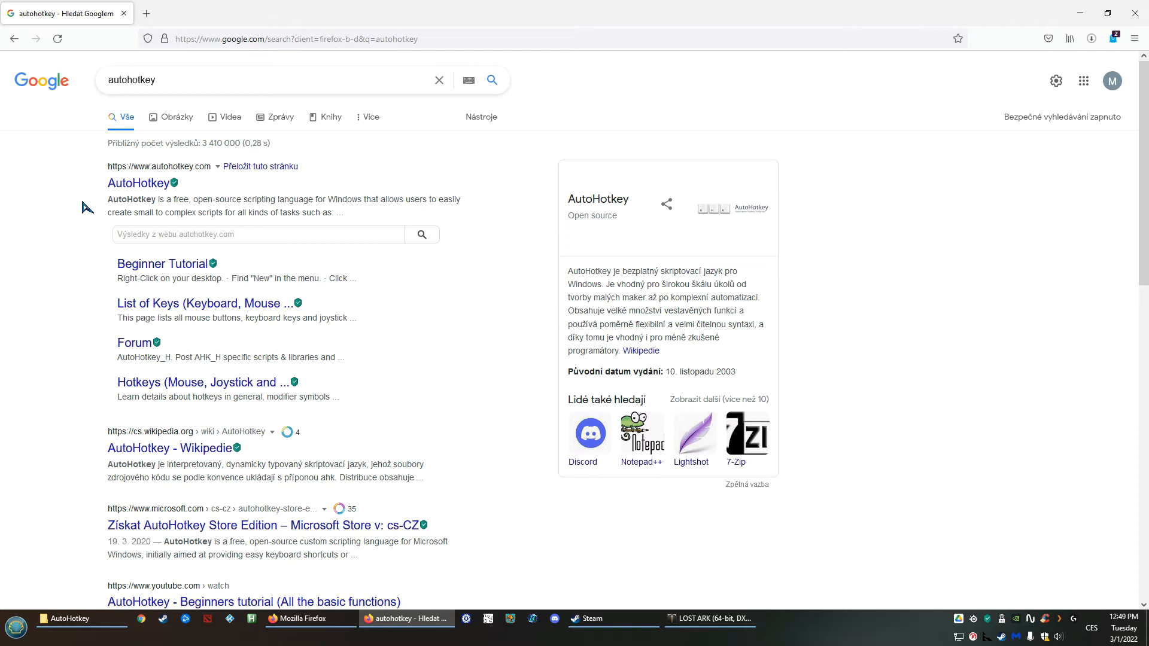
mouse_move(99, 195)
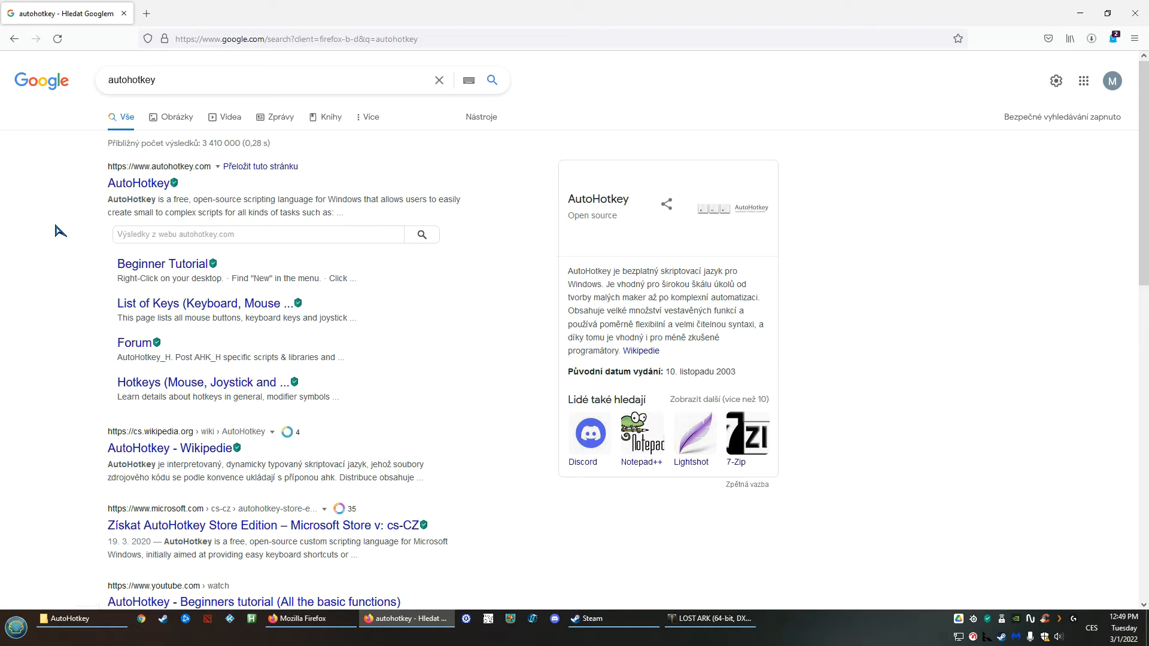
mouse_move(109, 195)
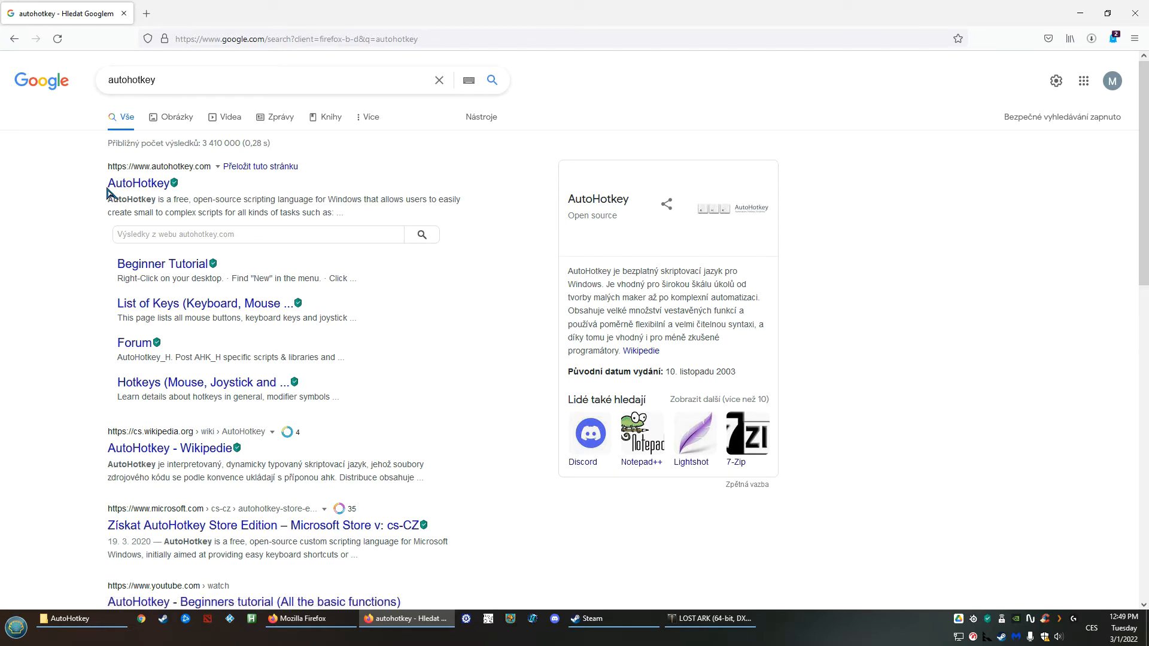
left_click(139, 183)
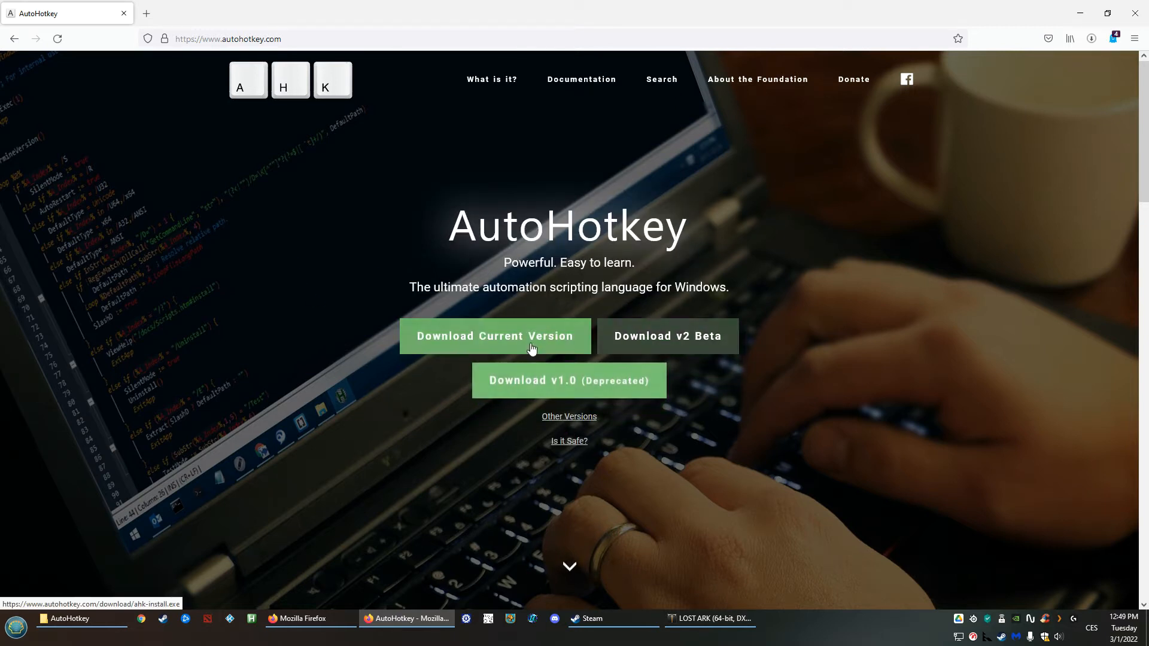
Download and save the AutoHotkey_1.1.33.10_setup.exe installer.
left_click(494, 335)
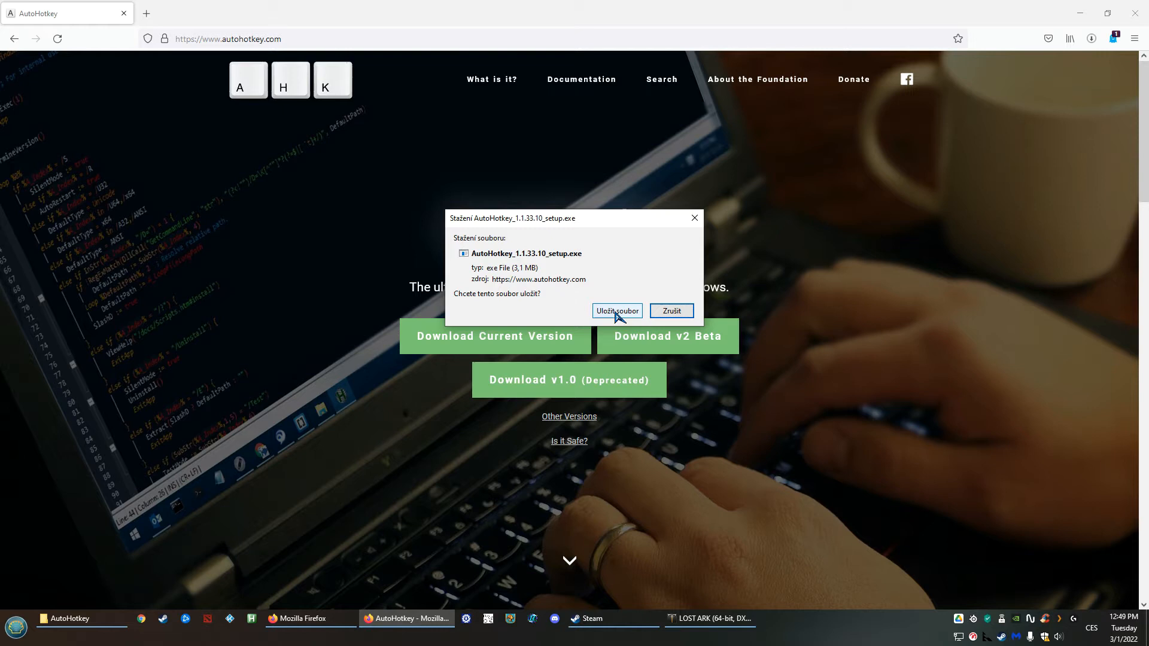
left_click(617, 311)
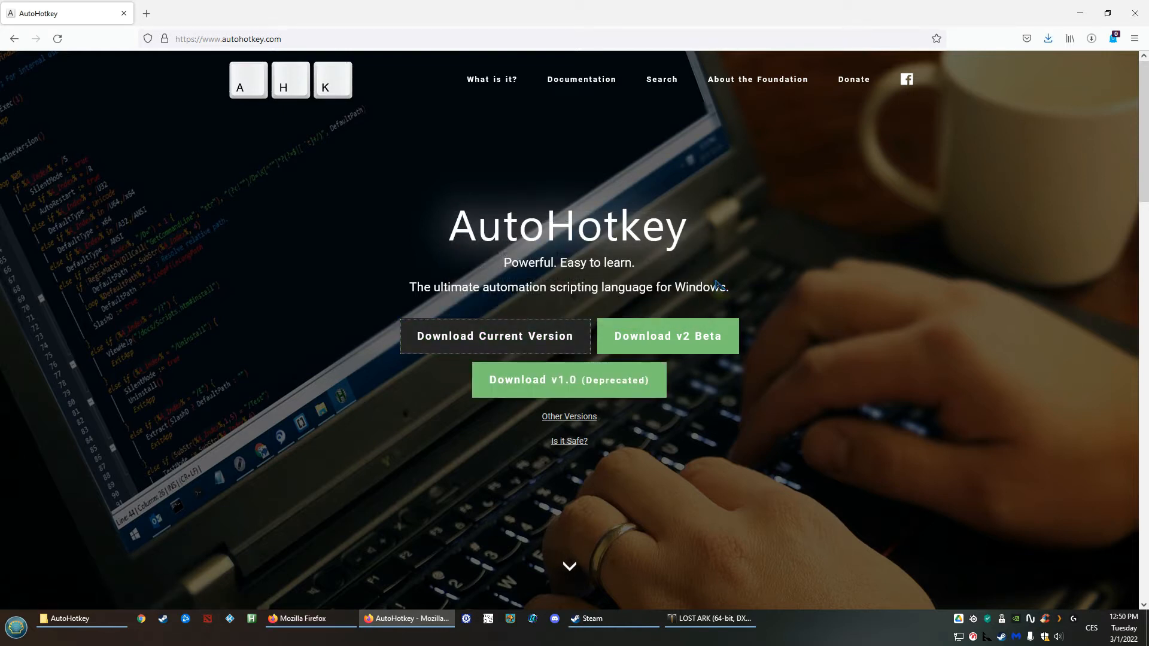
mouse_move(591, 351)
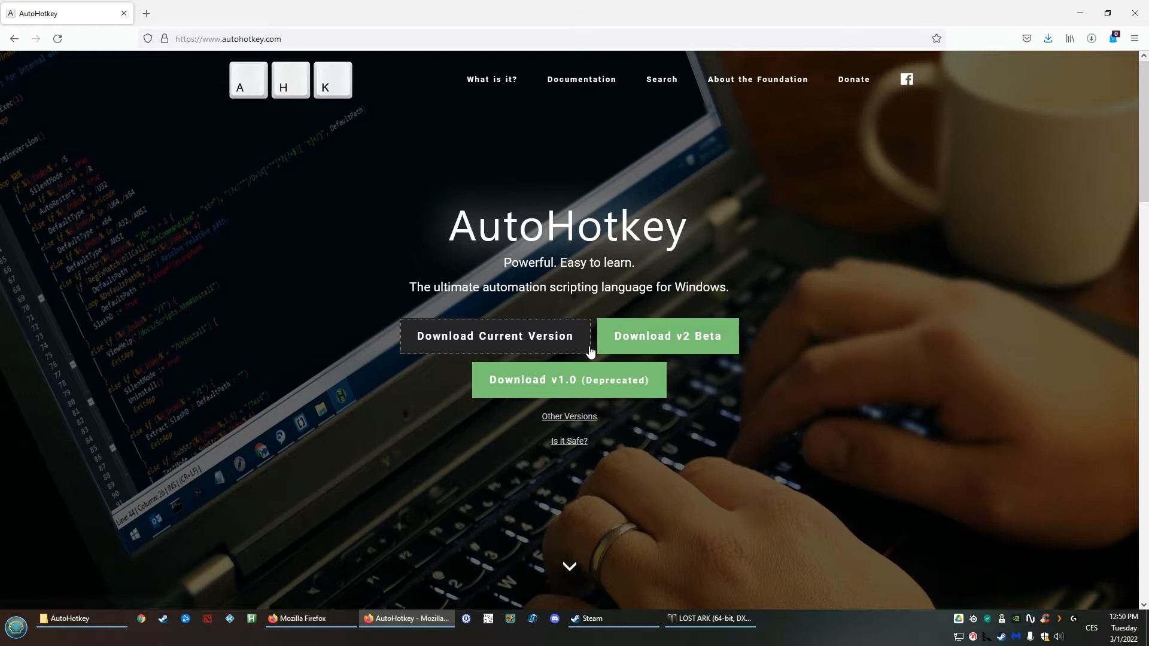
mouse_move(535, 341)
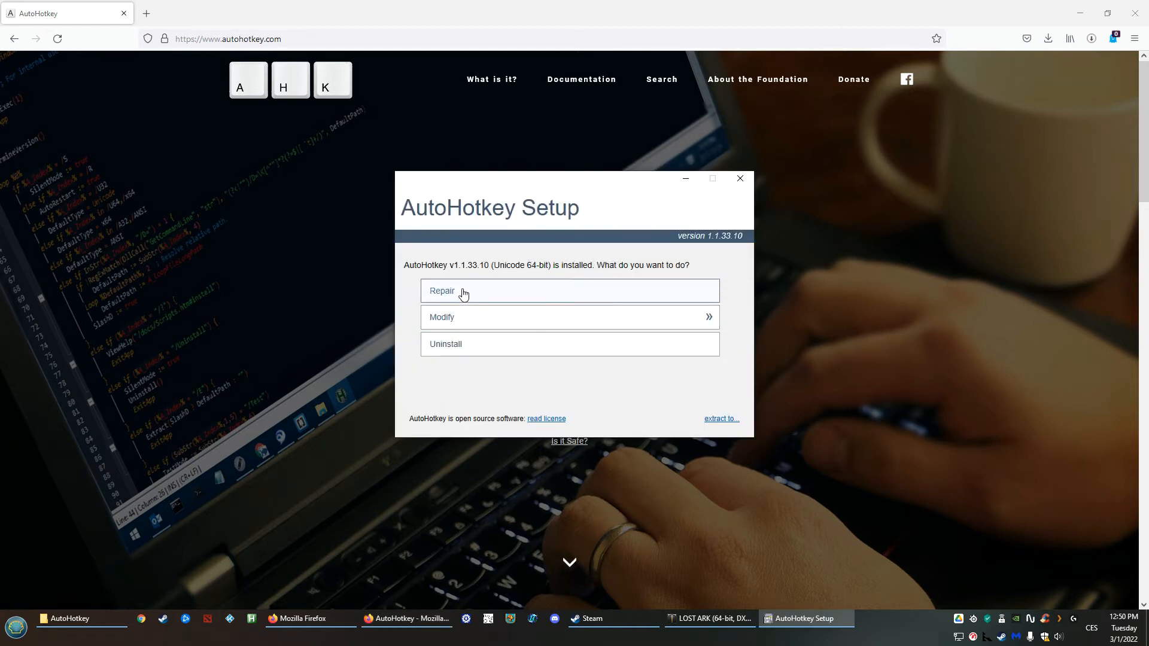
mouse_move(472, 290)
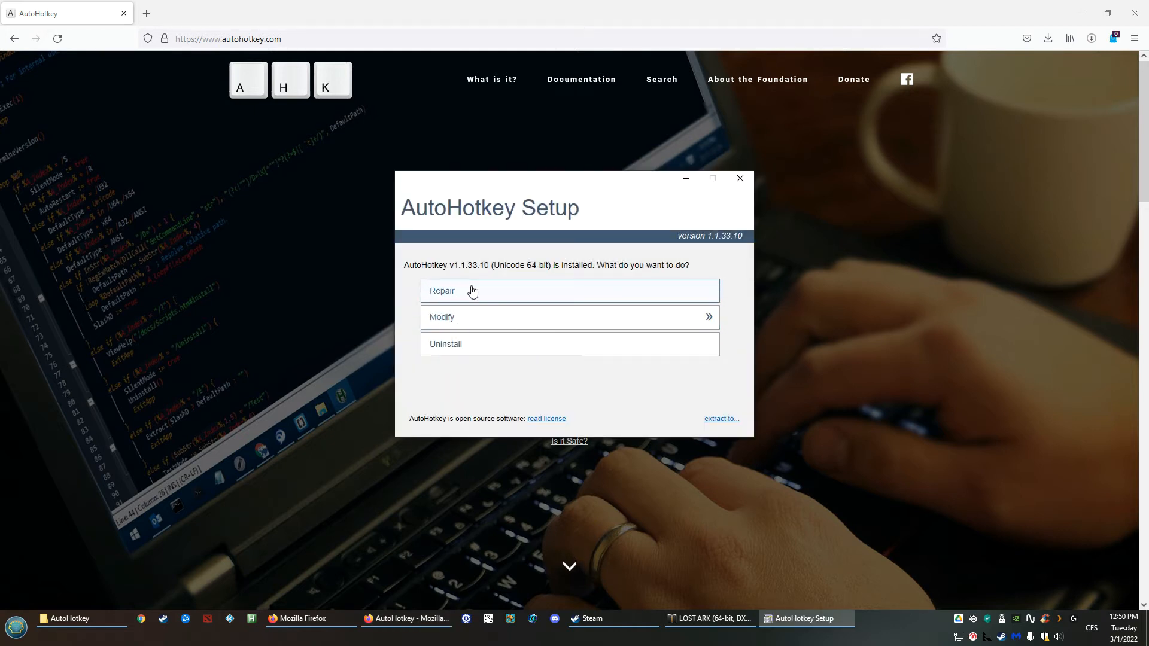
Run Repair on the installed AutoHotkey v1.1.33.10 until installation completes.
left_click(465, 291)
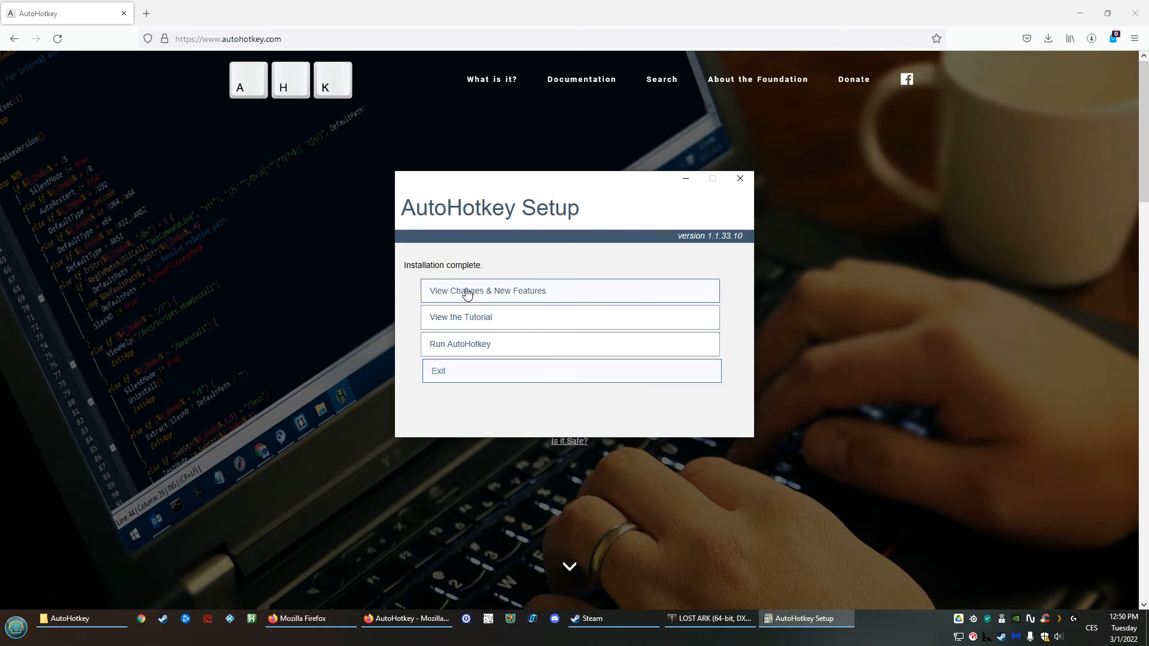
mouse_move(463, 351)
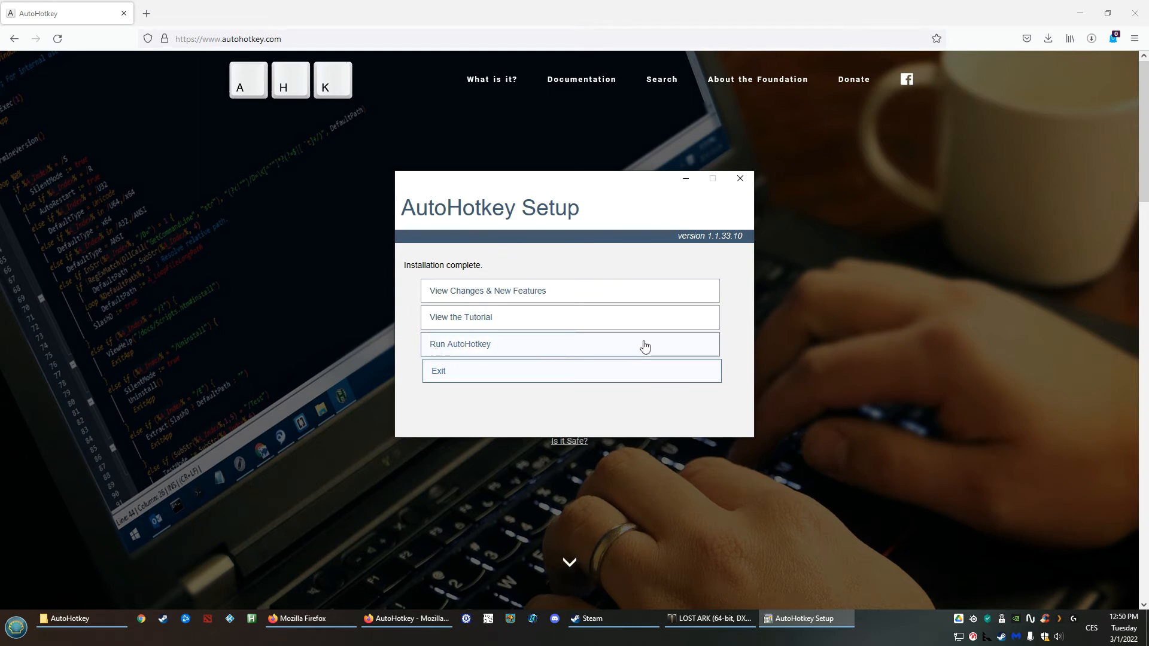
mouse_move(461, 348)
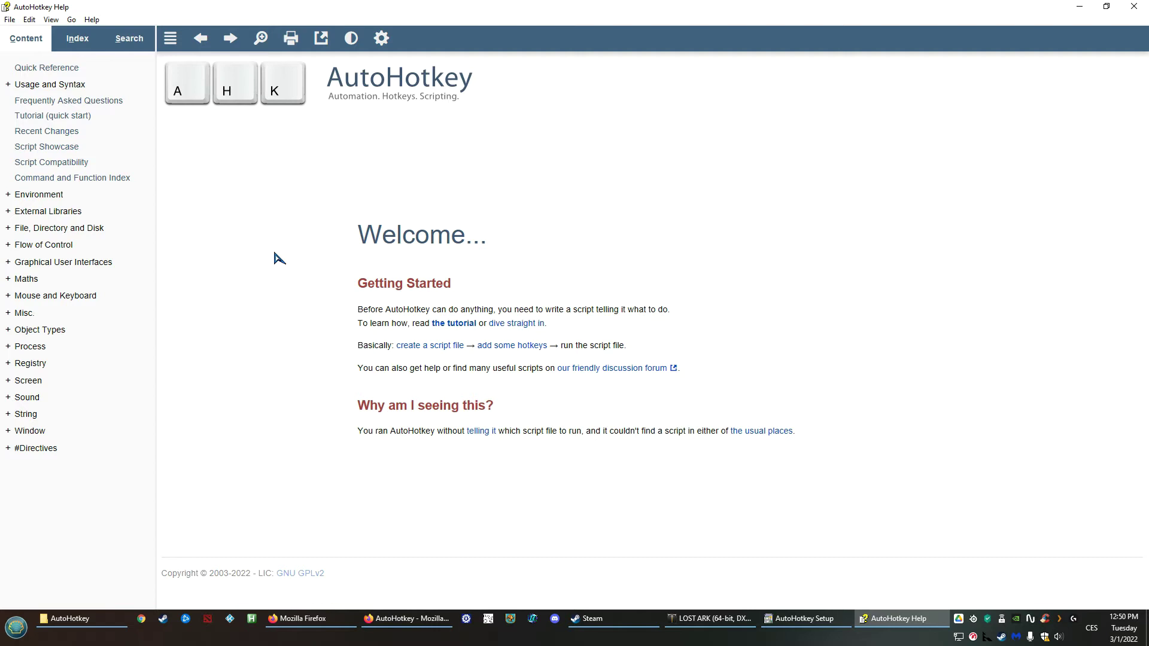
mouse_move(361, 337)
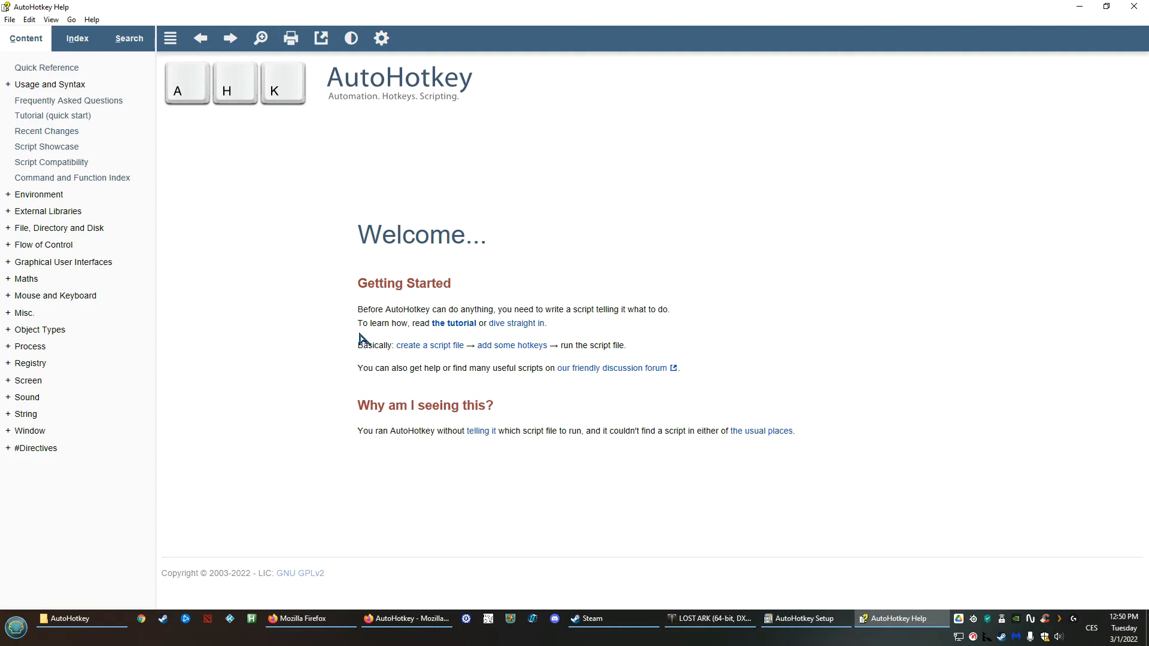
mouse_move(309, 229)
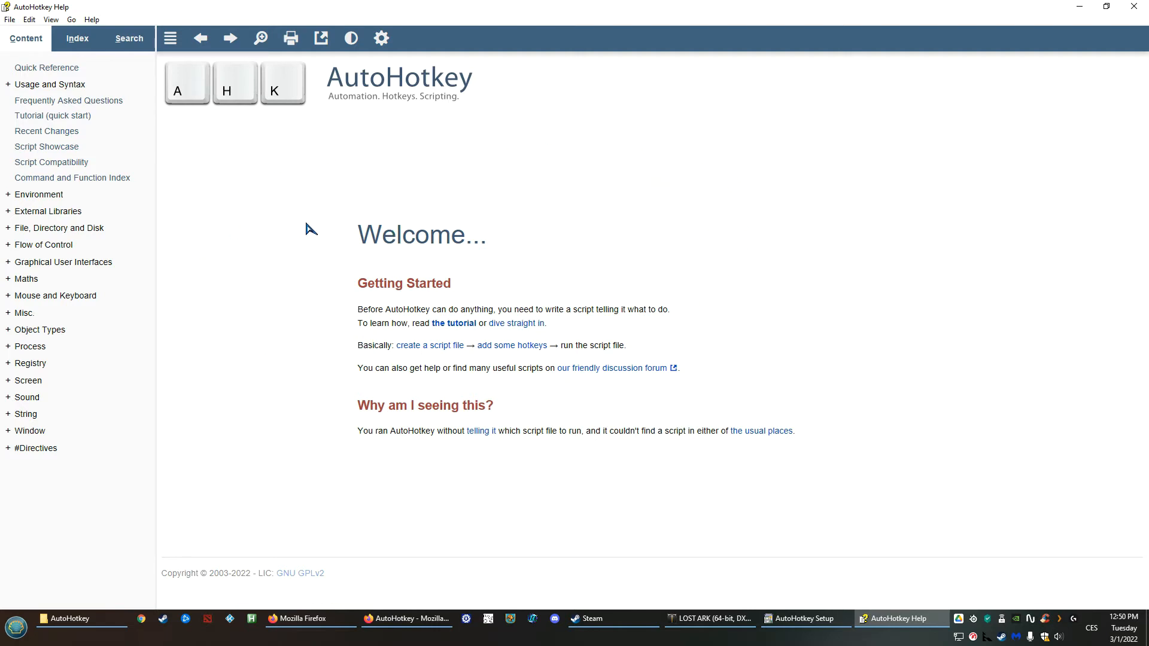
mouse_move(886, 521)
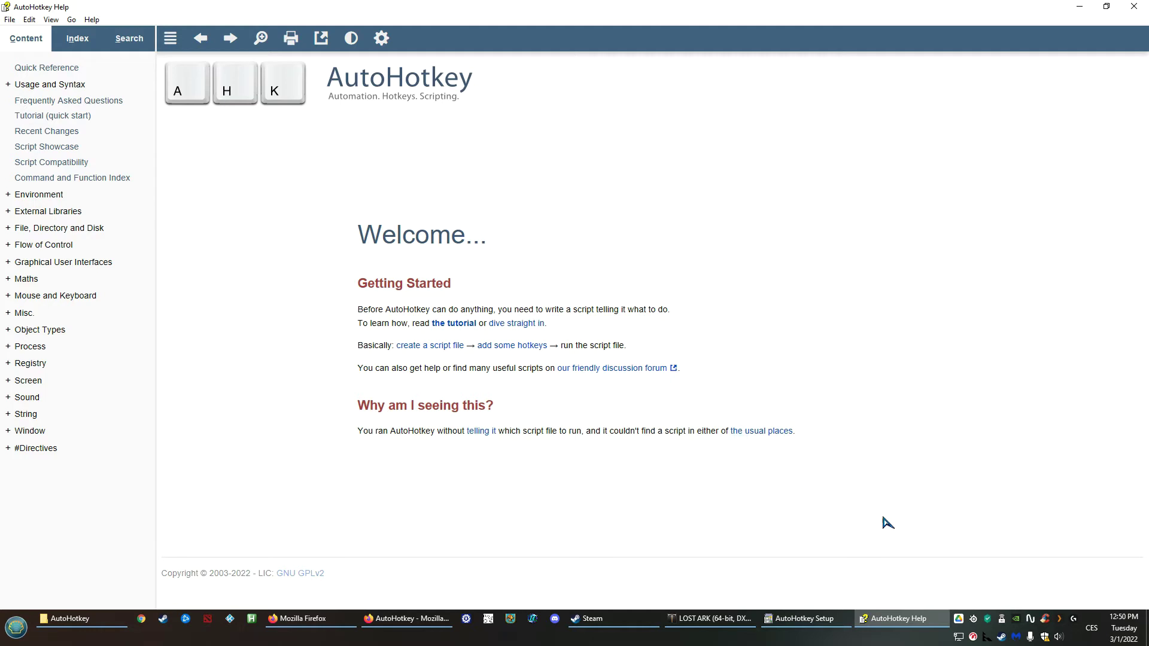
mouse_move(102, 244)
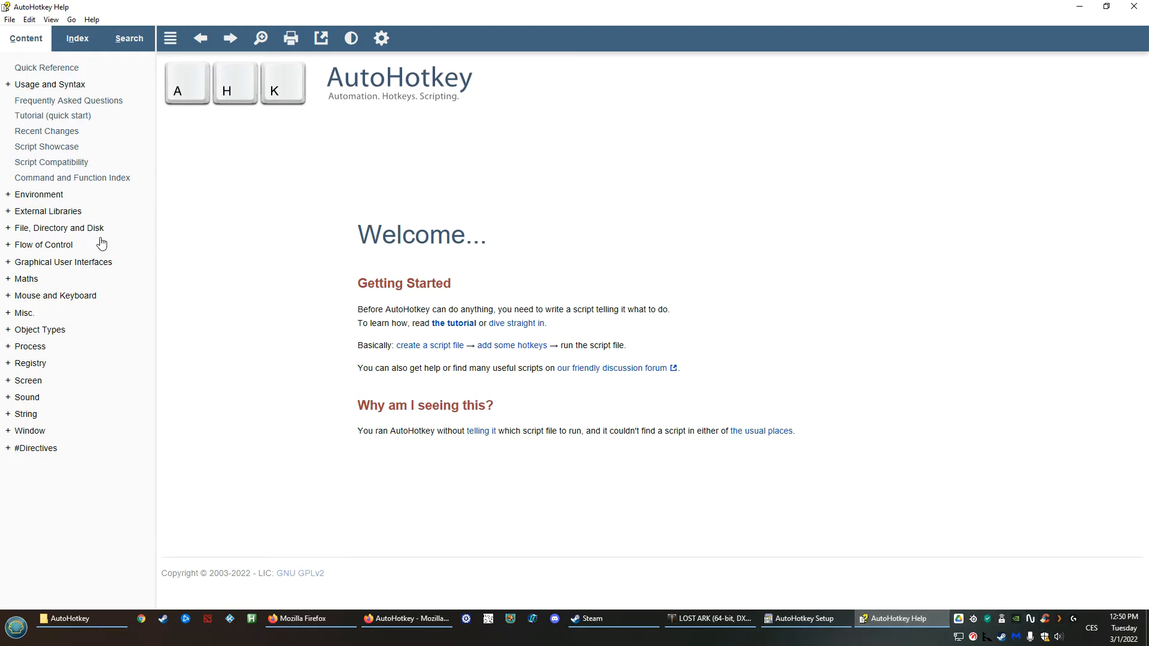
mouse_move(312, 196)
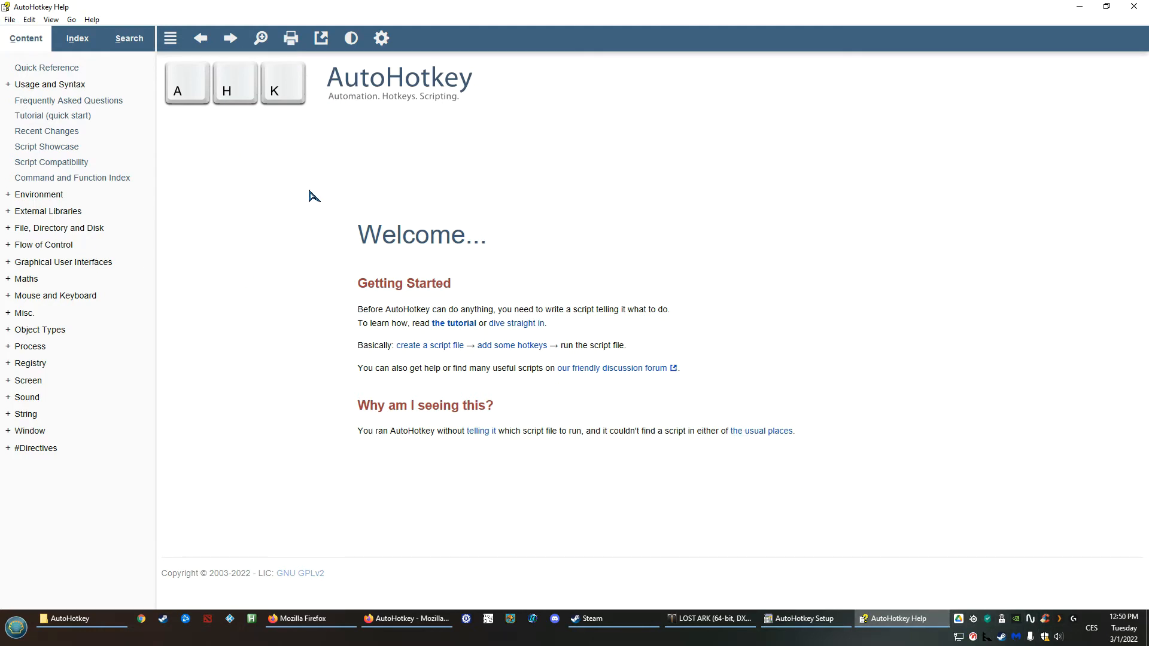
mouse_move(28, 20)
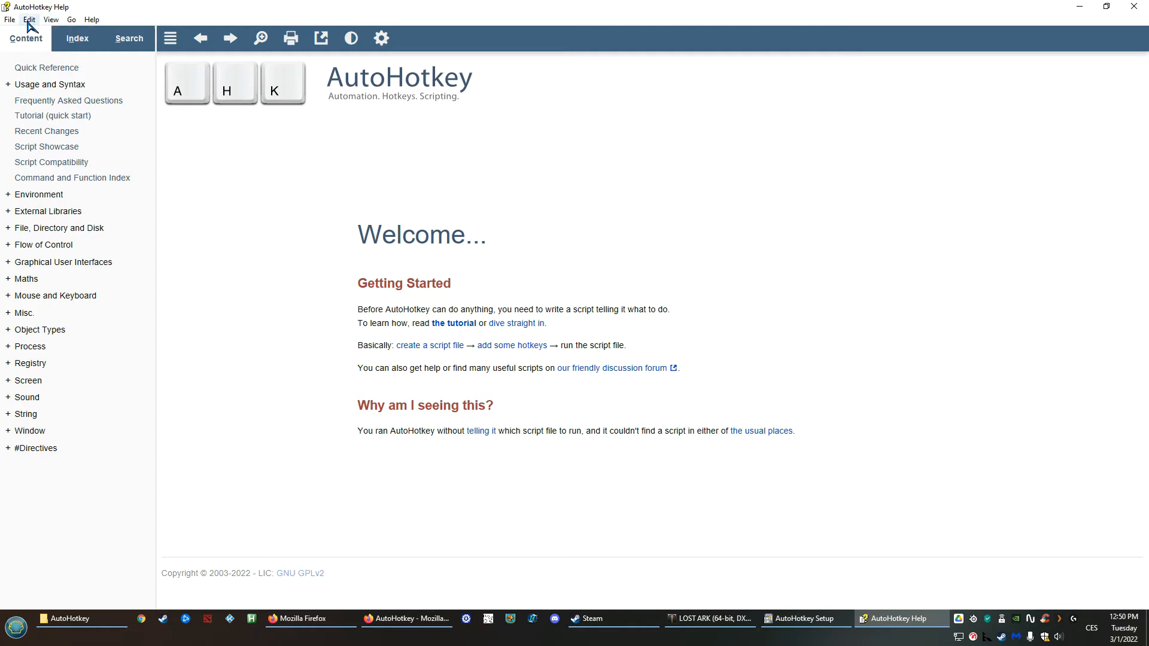
mouse_move(679, 261)
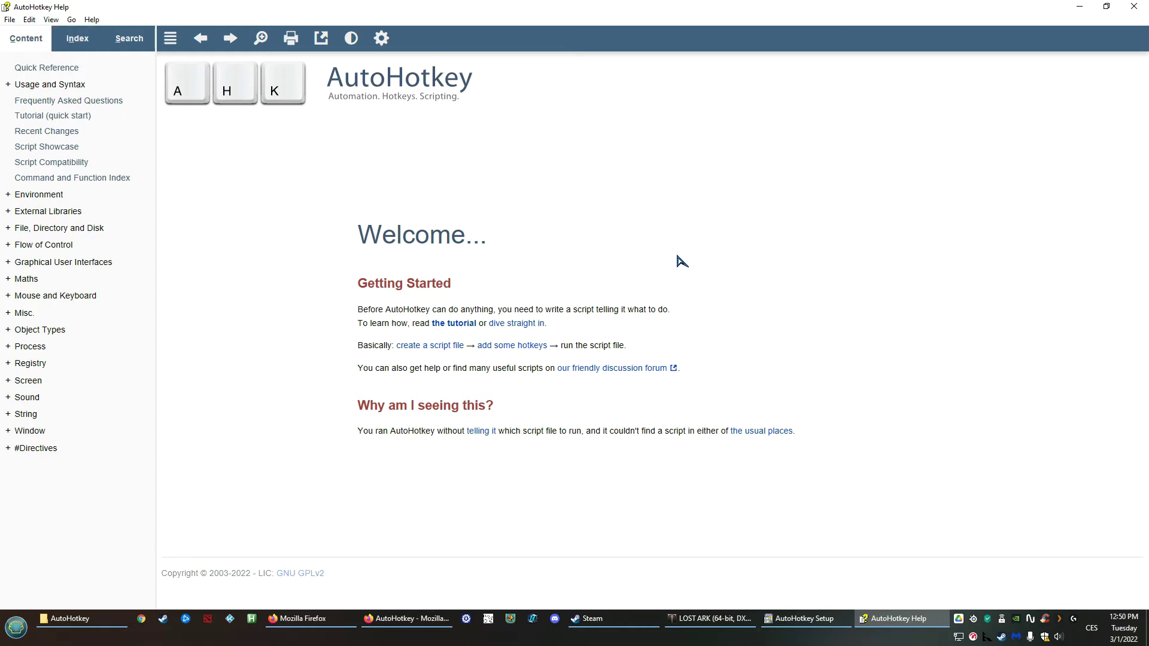
mouse_move(428, 357)
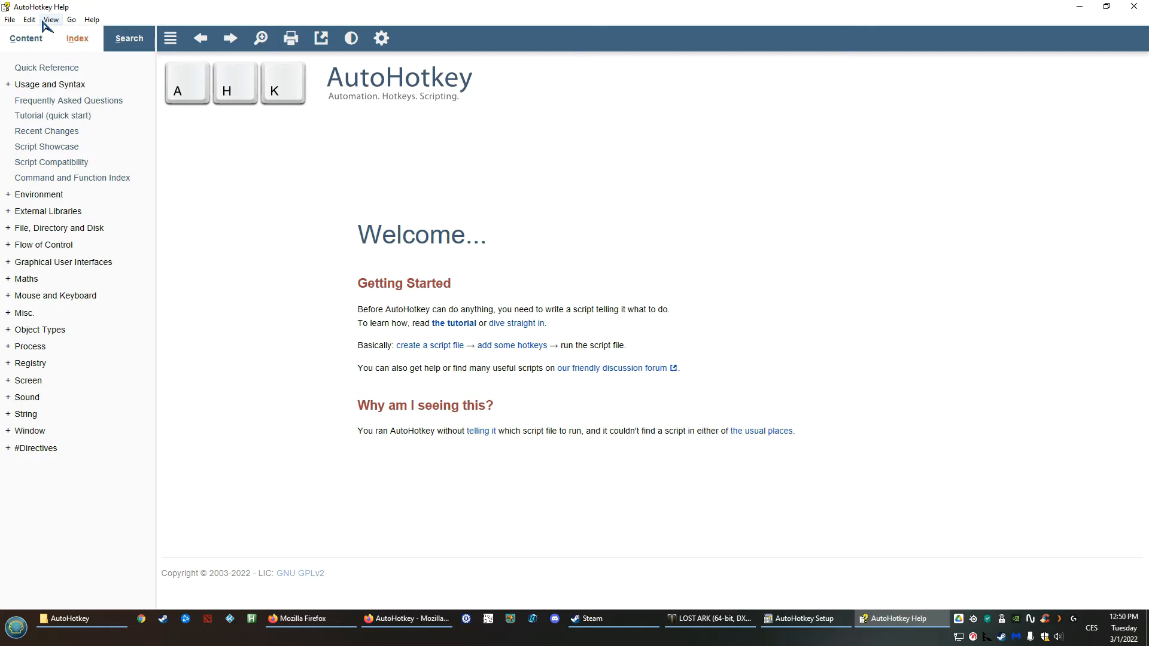
Close the AutoHotkey Help window and exit the finished Setup dialog.
left_click(49, 20)
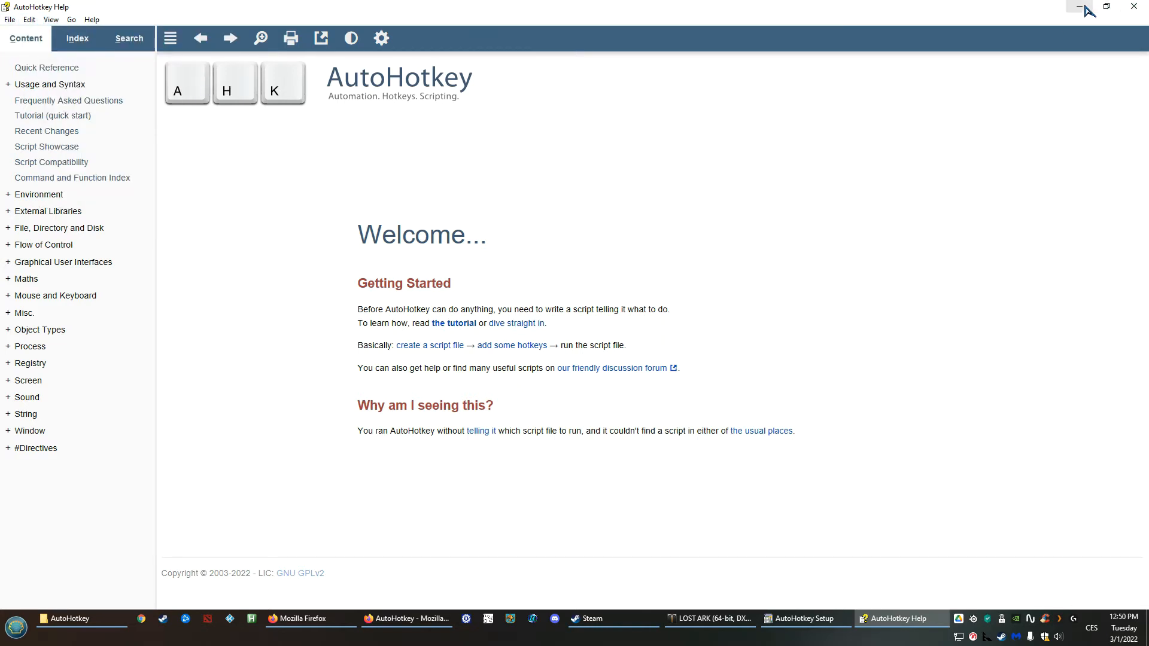
mouse_move(1135, 7)
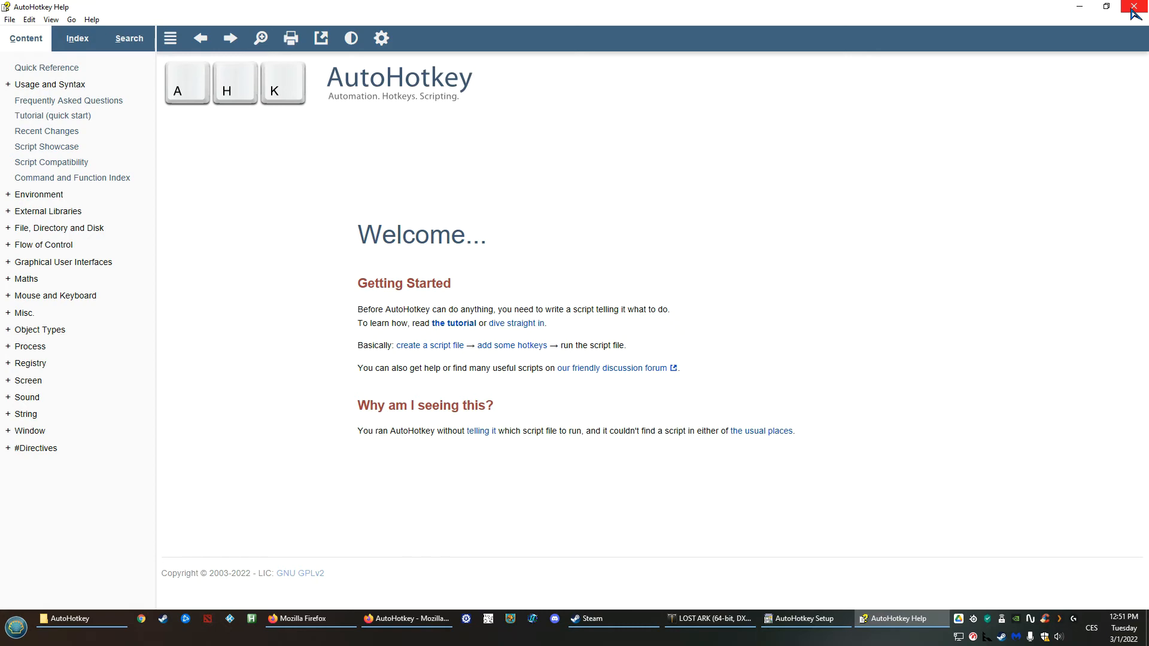
left_click(1134, 7)
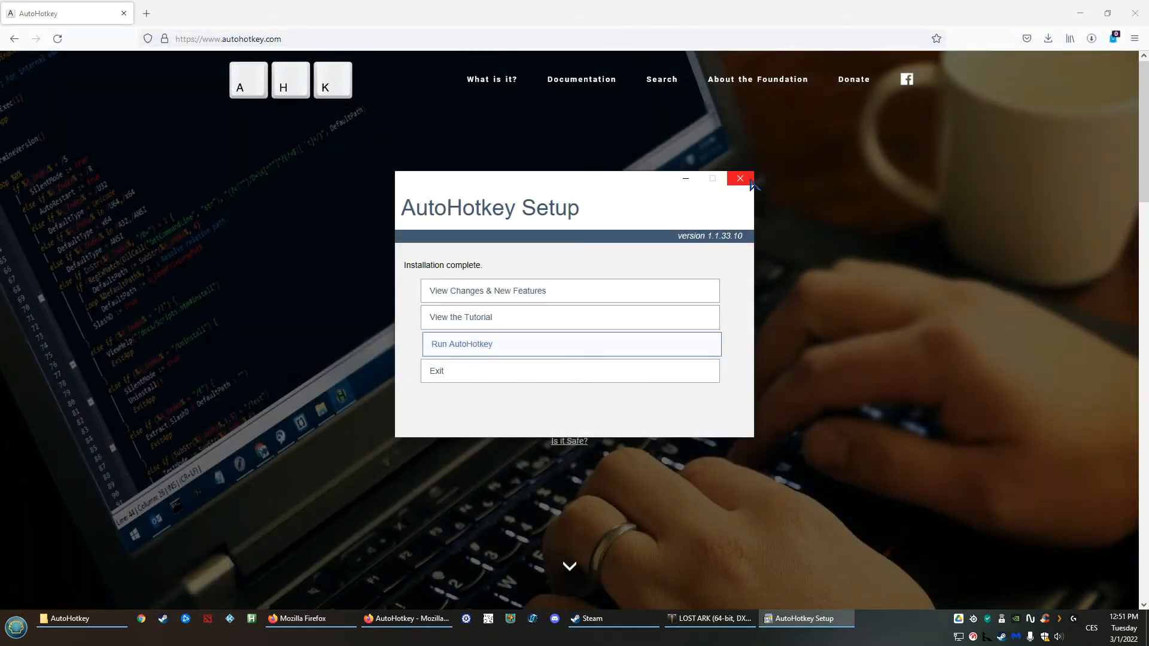
left_click(740, 178)
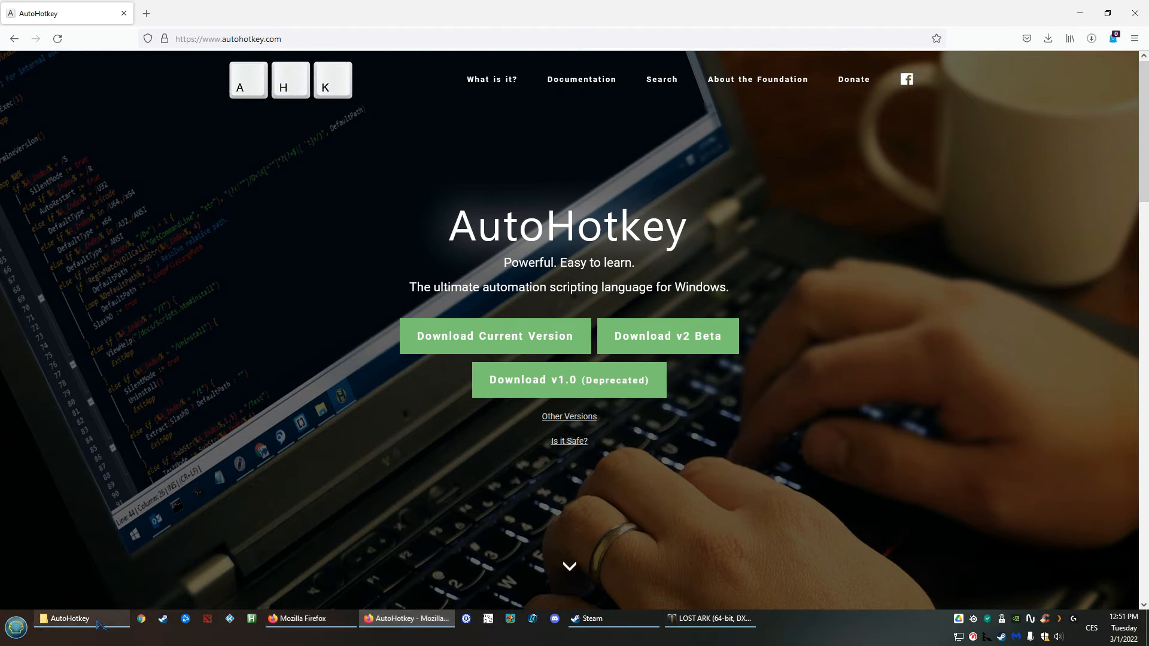
Run macro.ahk from the AutoHotkey folder and open it in Notepad via the tray icon.
left_click(69, 619)
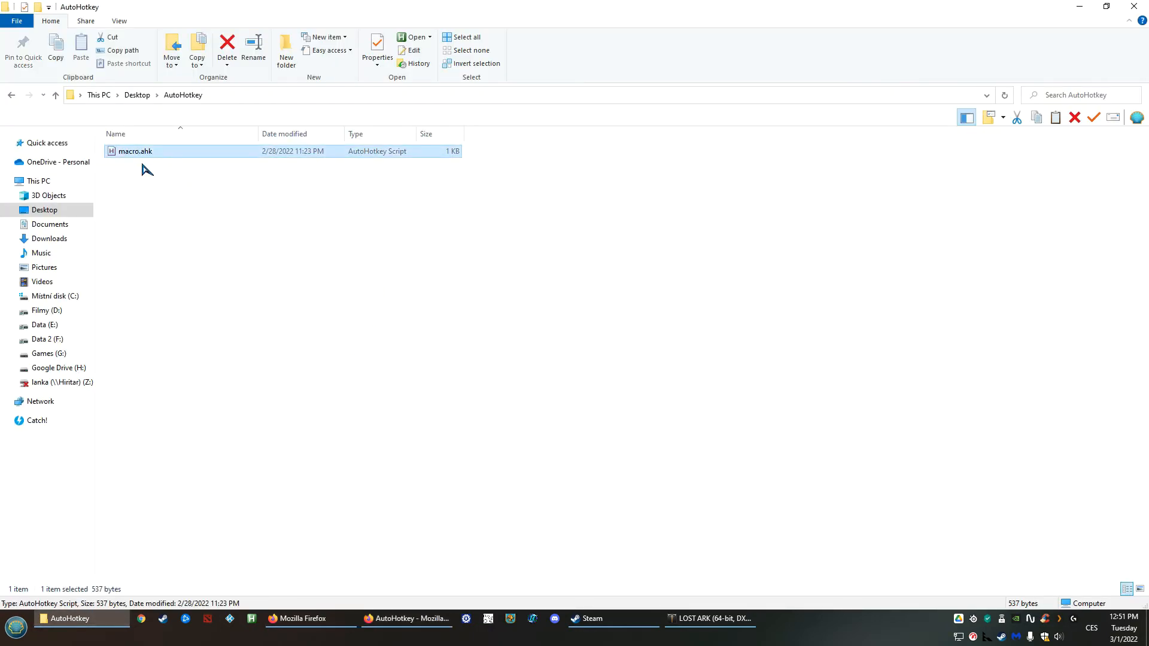
mouse_move(146, 156)
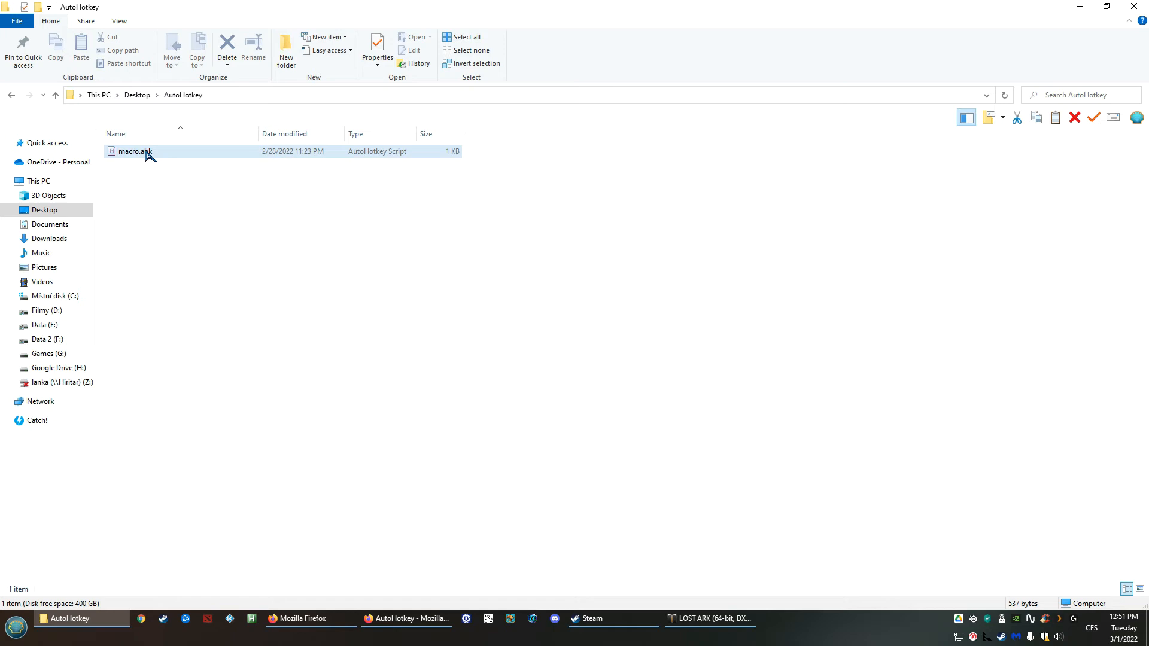
left_click(133, 151)
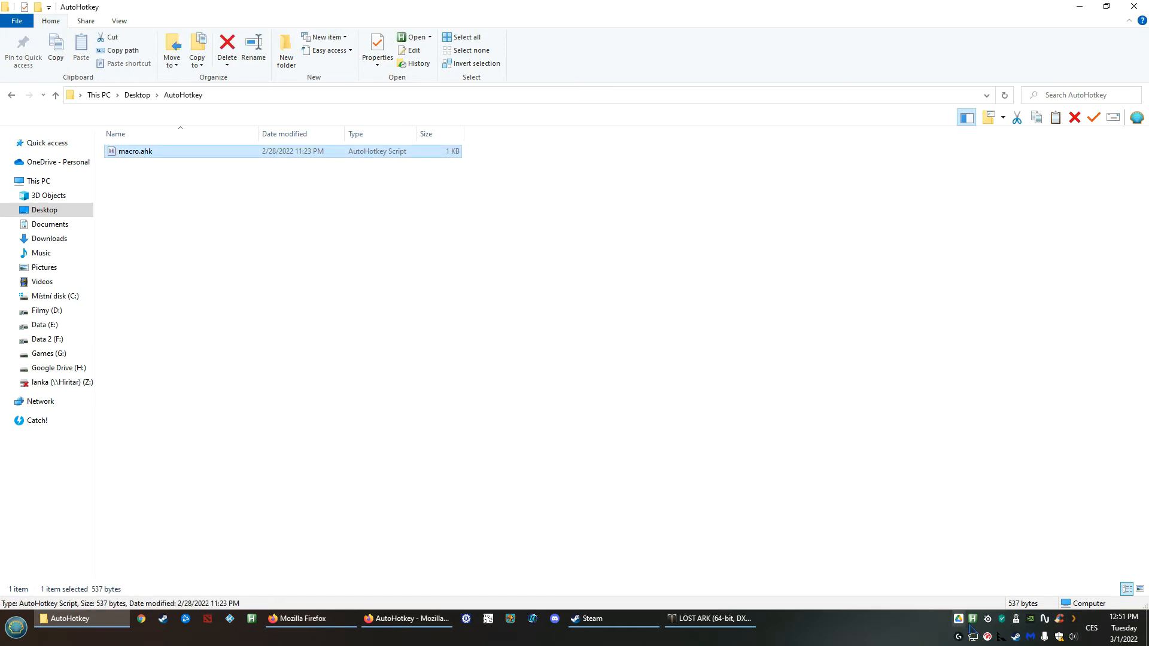
mouse_move(972, 618)
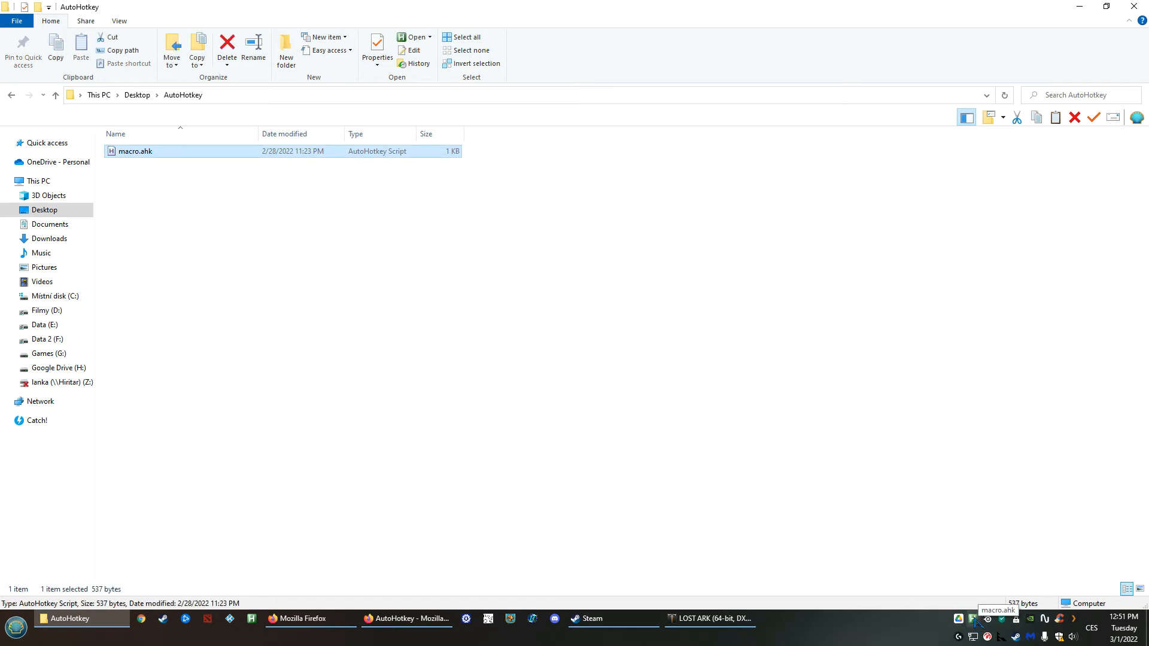
right_click(974, 619)
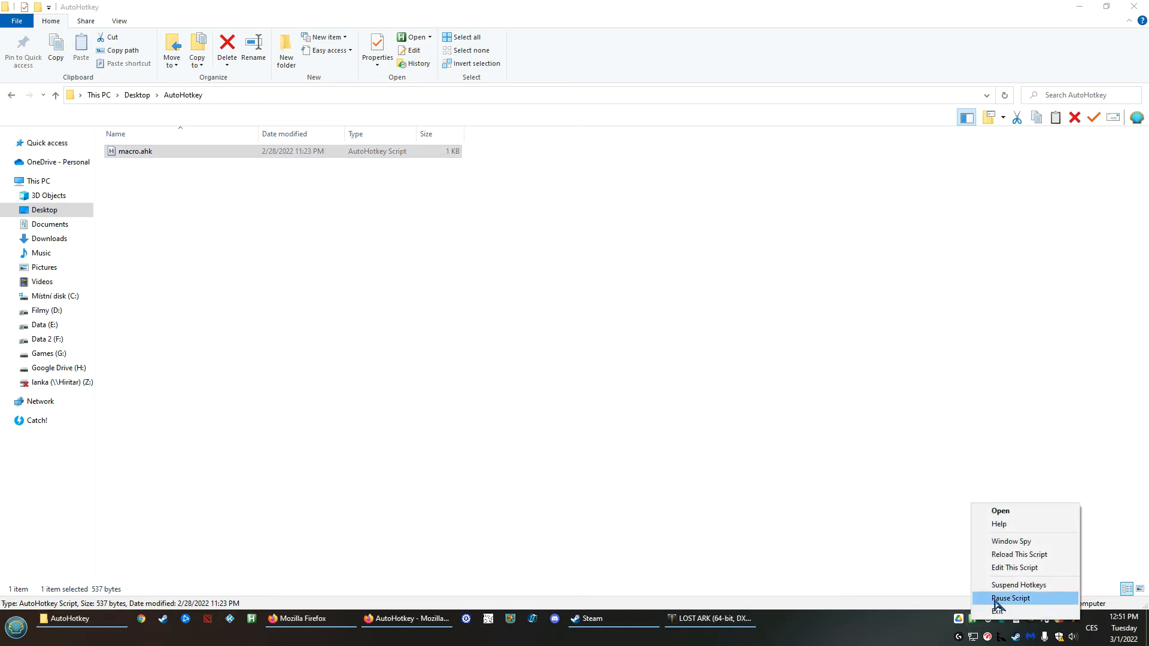
left_click(1014, 568)
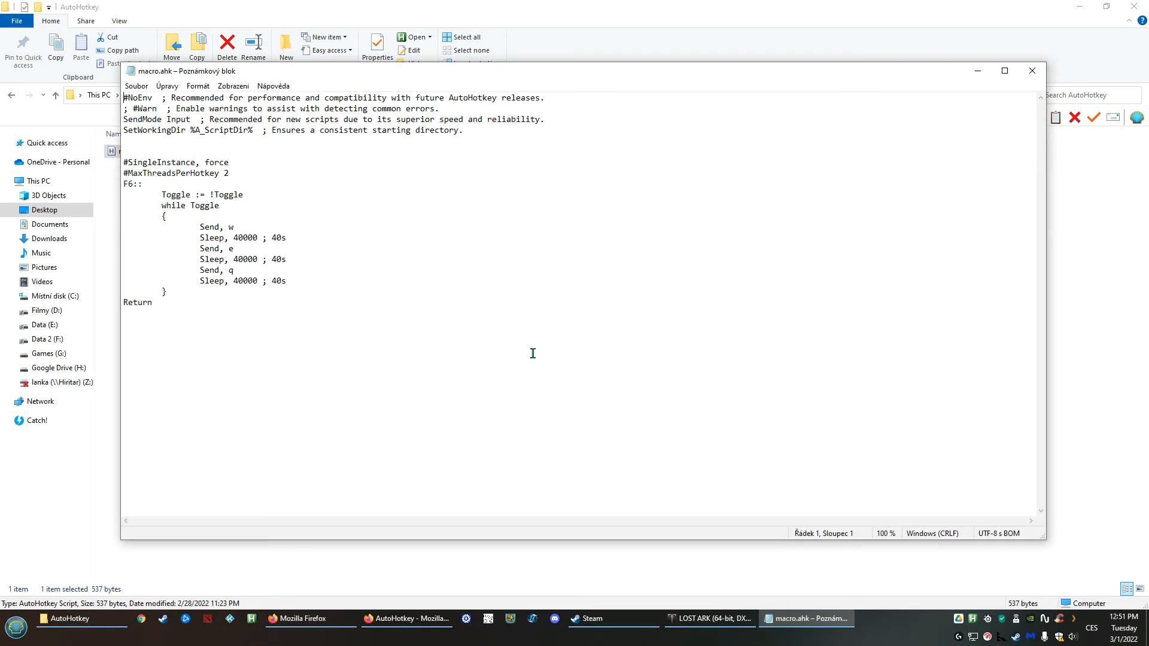
left_click_drag(124, 184, 165, 301)
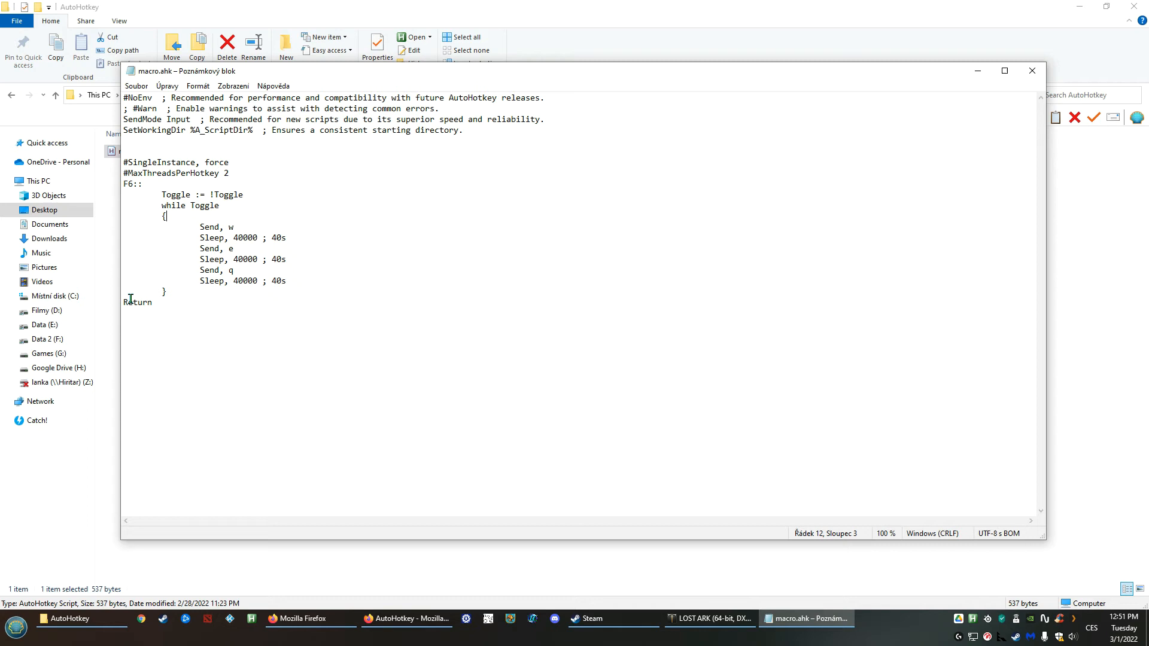
left_click(305, 334)
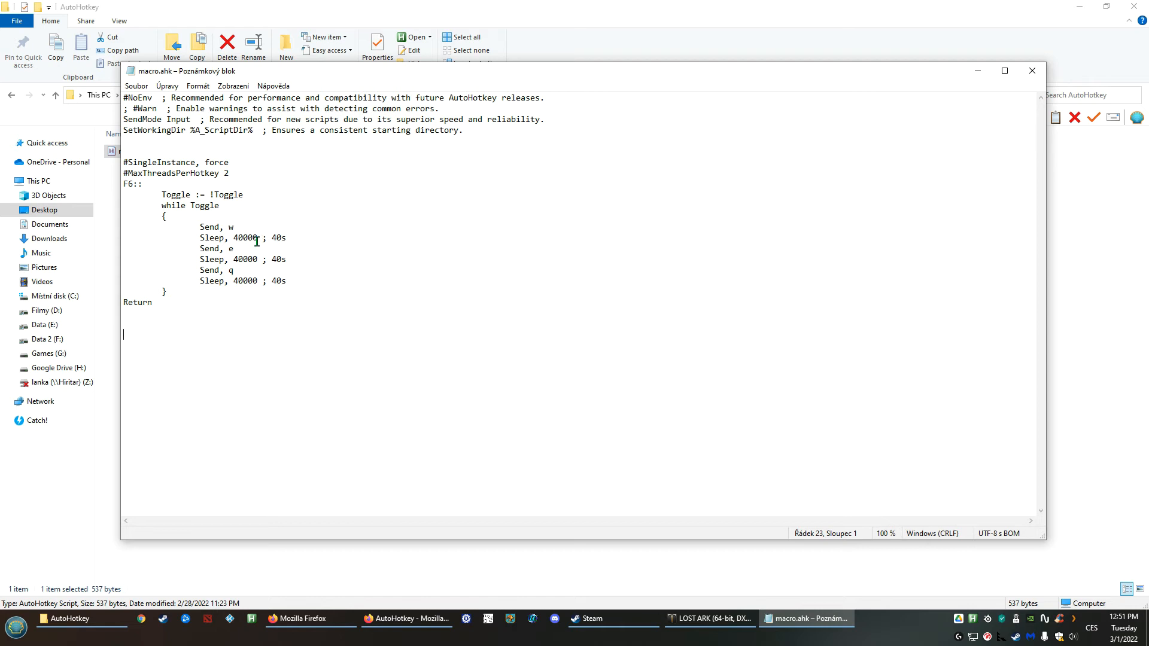
mouse_move(311, 328)
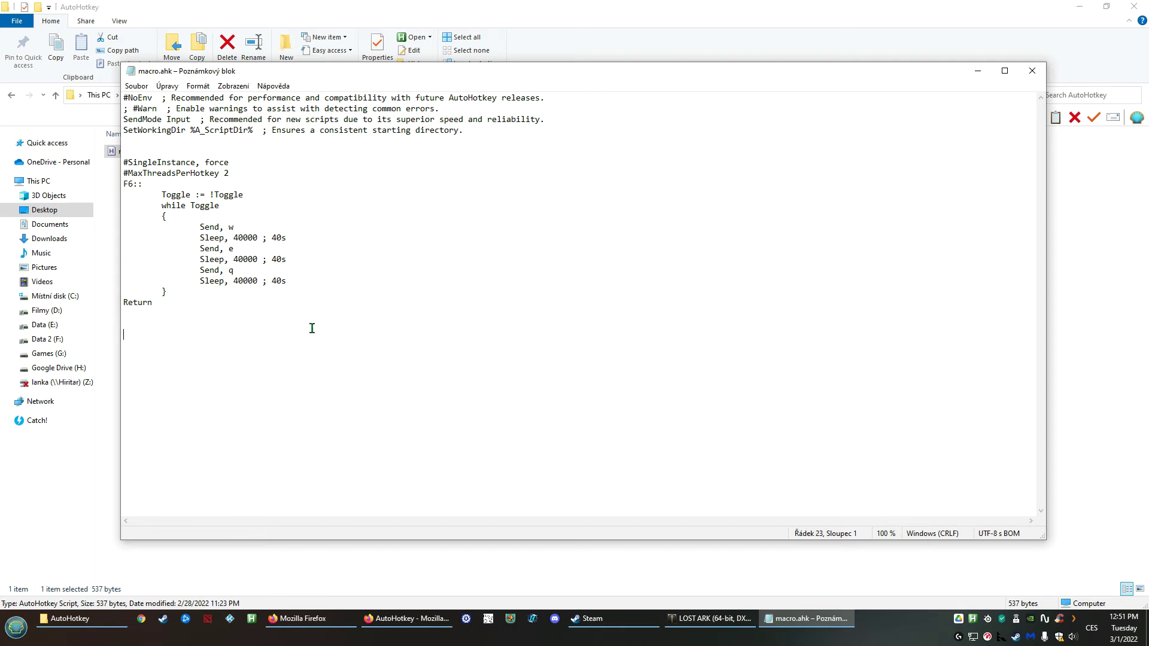
mouse_move(240, 259)
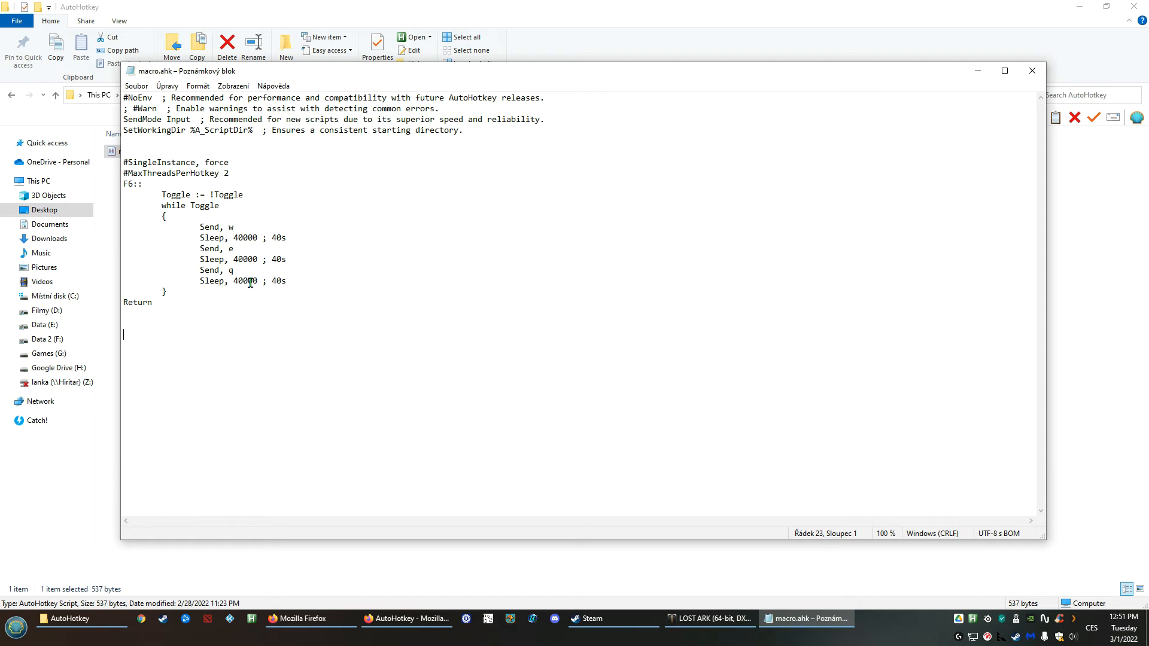
mouse_move(291, 290)
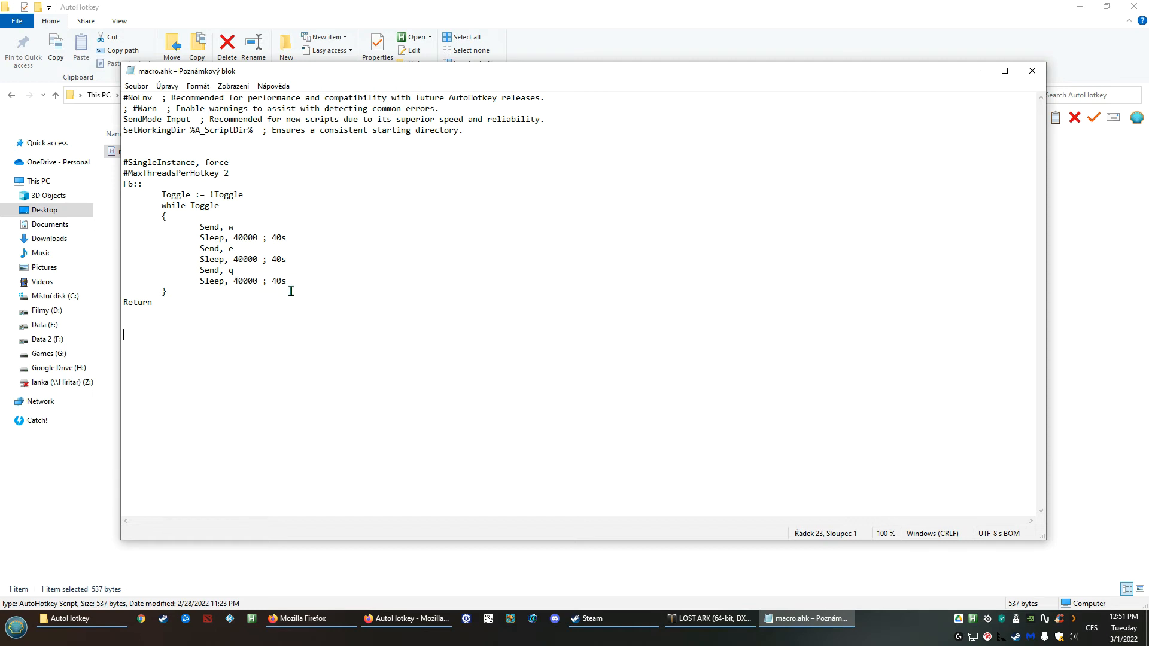
mouse_move(293, 293)
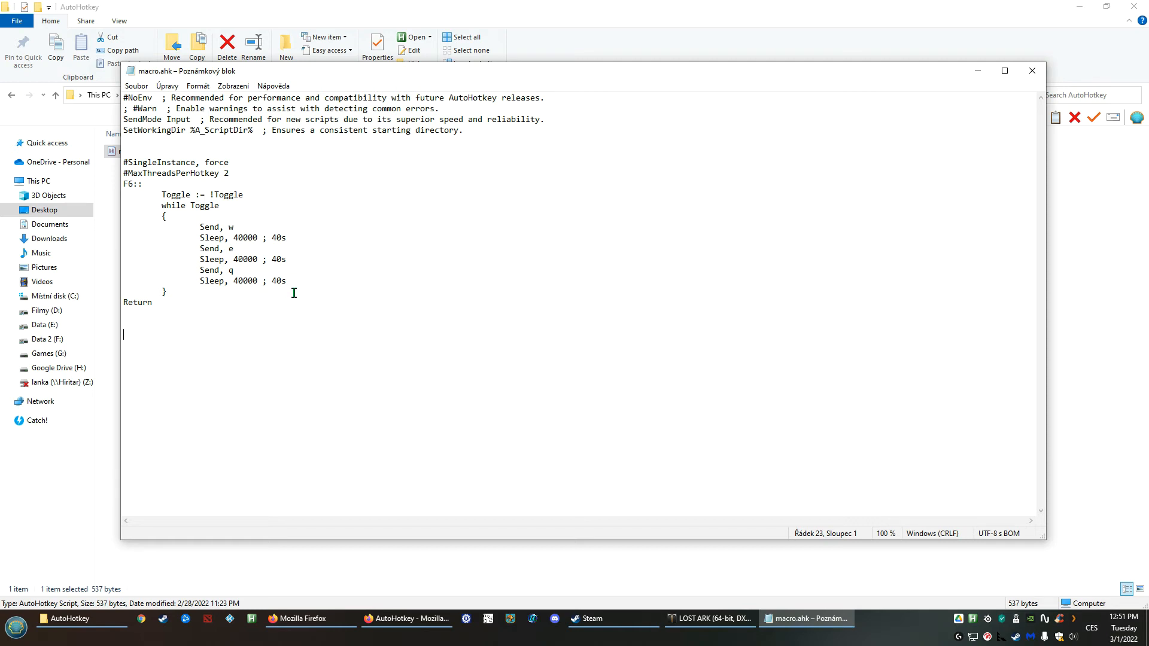
mouse_move(339, 314)
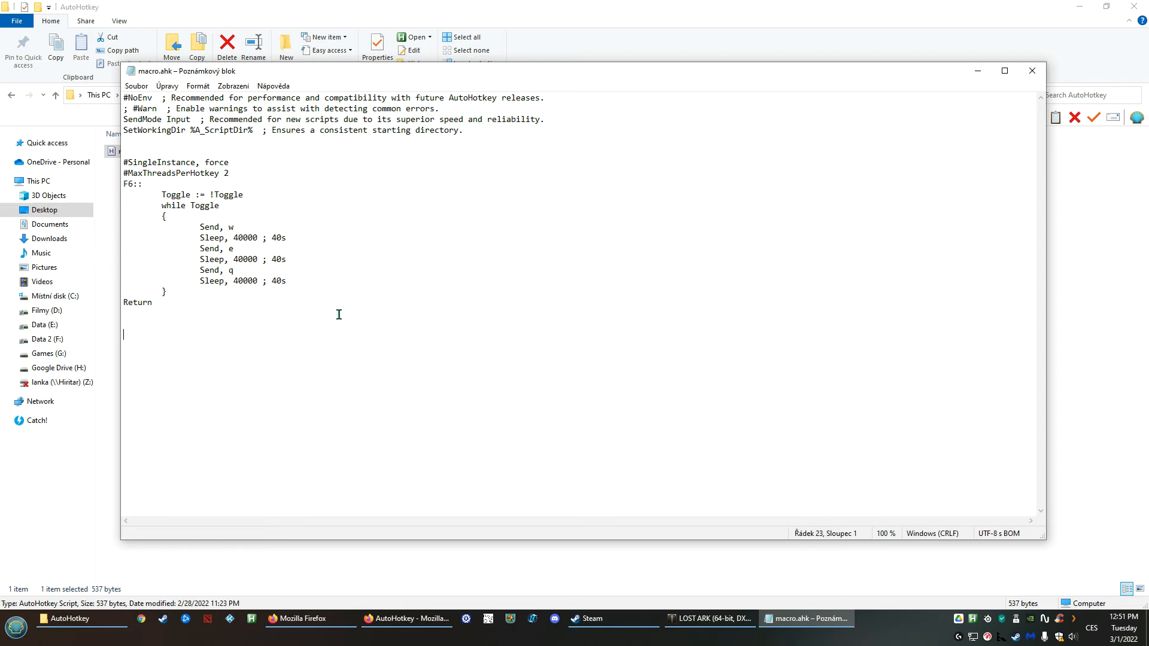
mouse_move(336, 315)
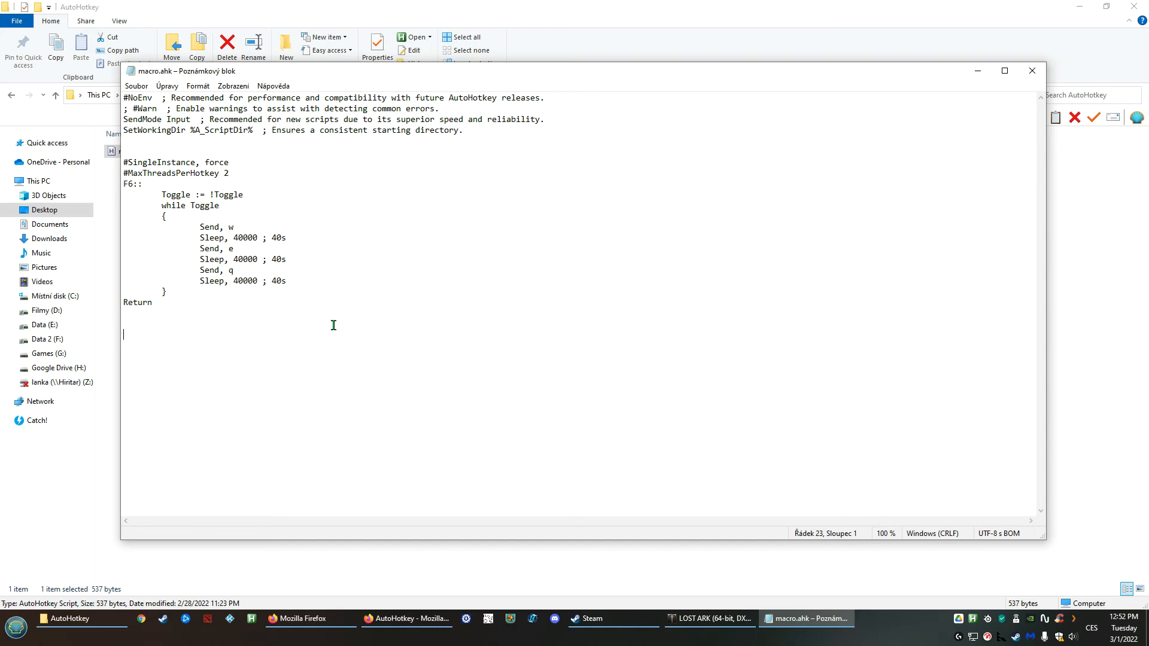
mouse_move(329, 316)
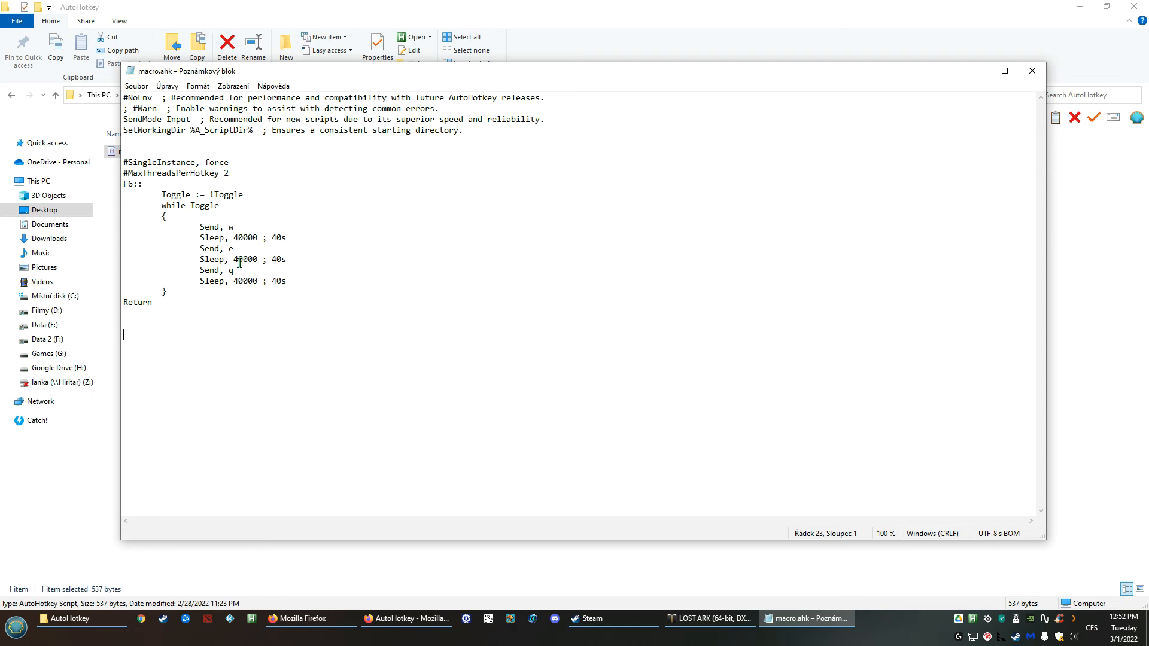
mouse_move(364, 328)
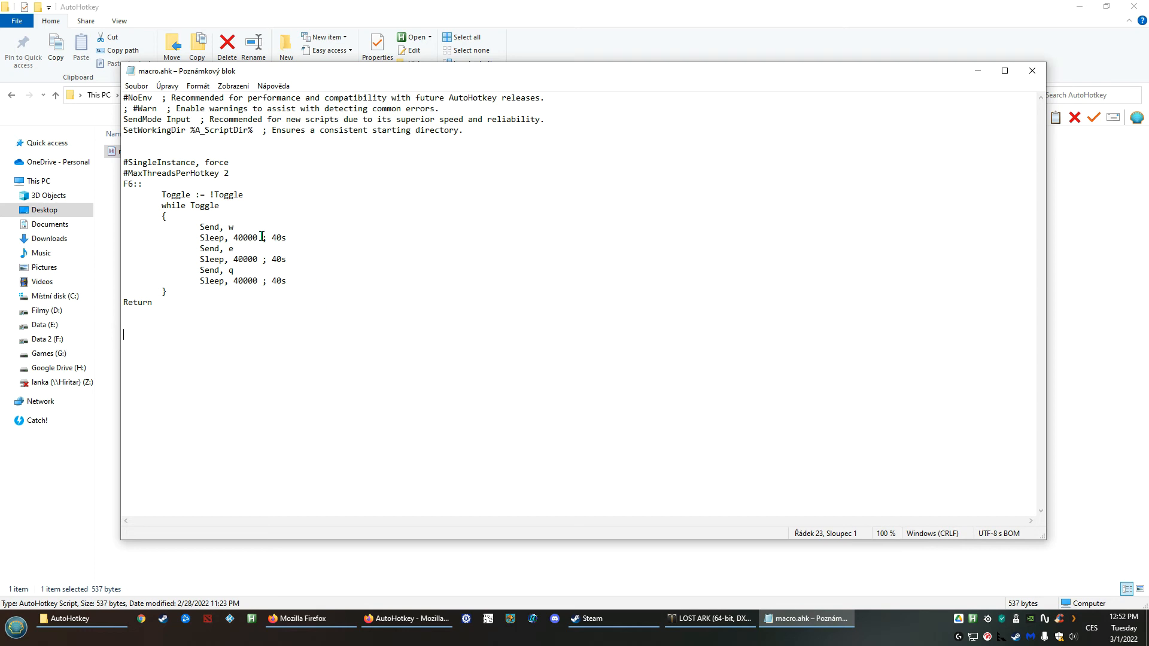
mouse_move(324, 286)
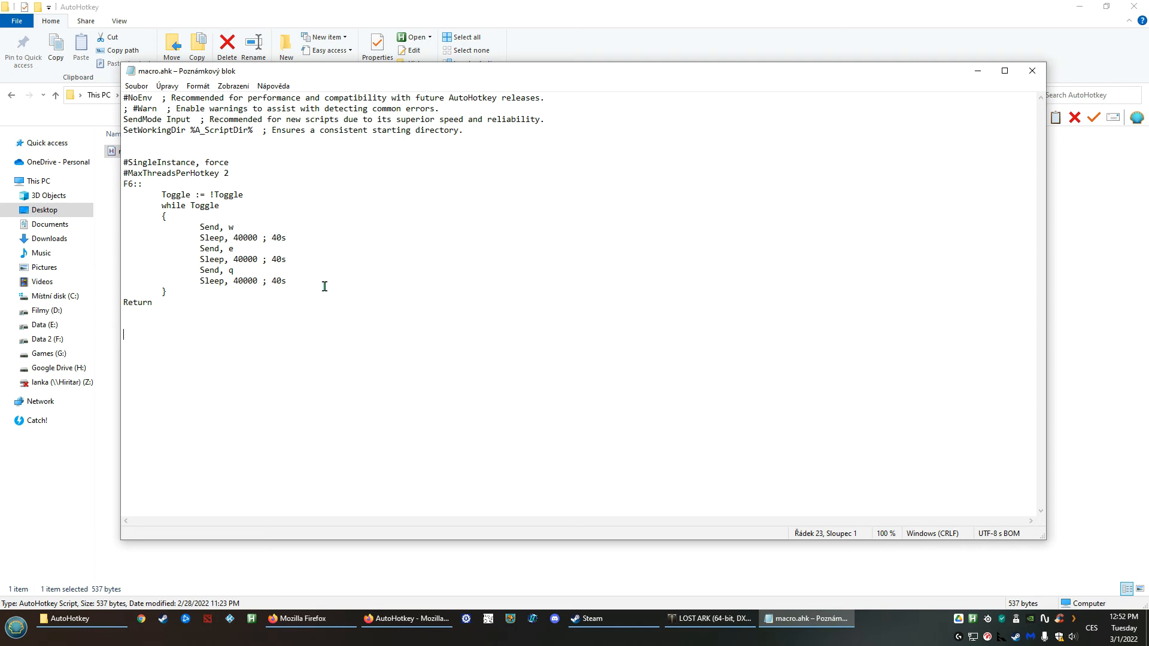
mouse_move(344, 320)
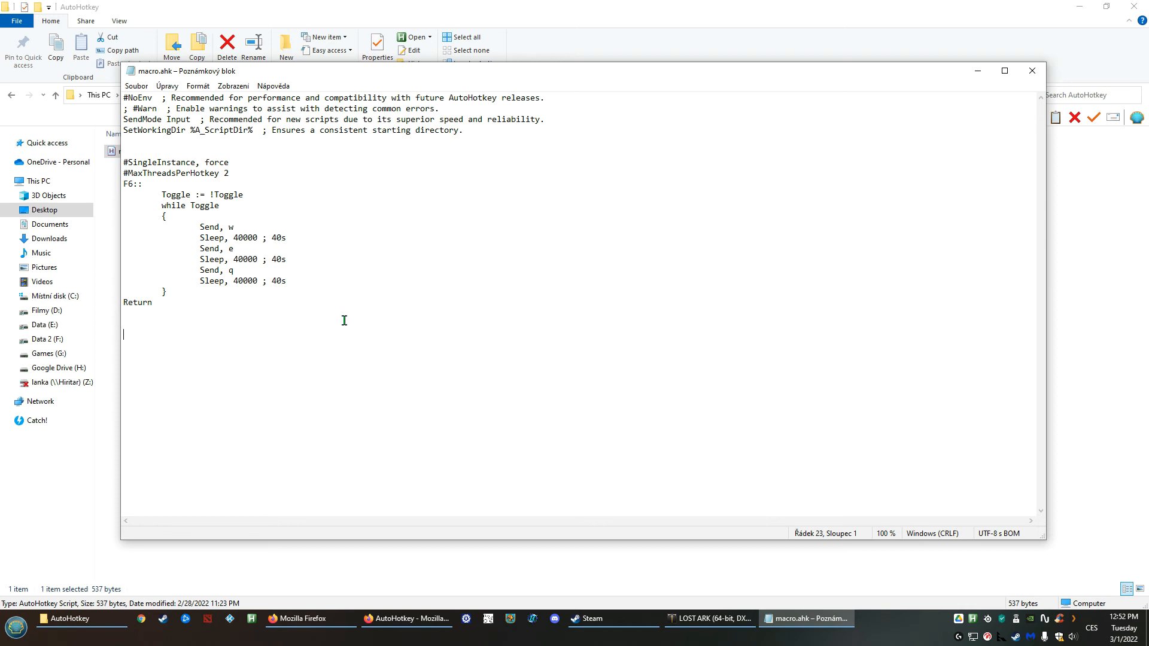
mouse_move(352, 314)
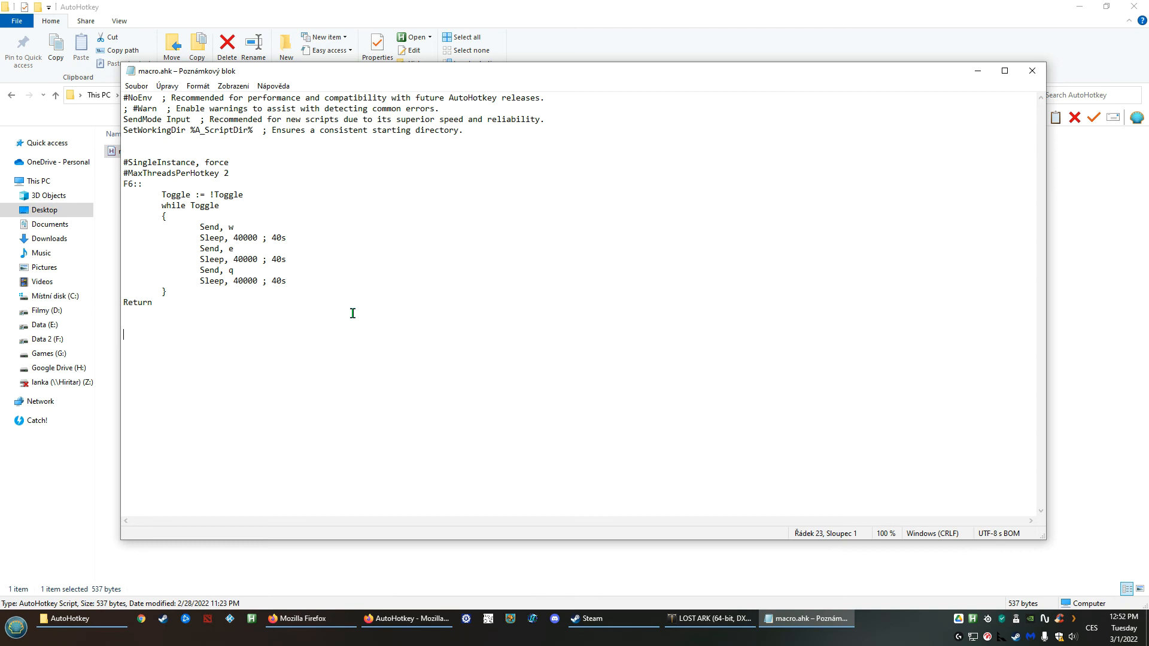
mouse_move(352, 310)
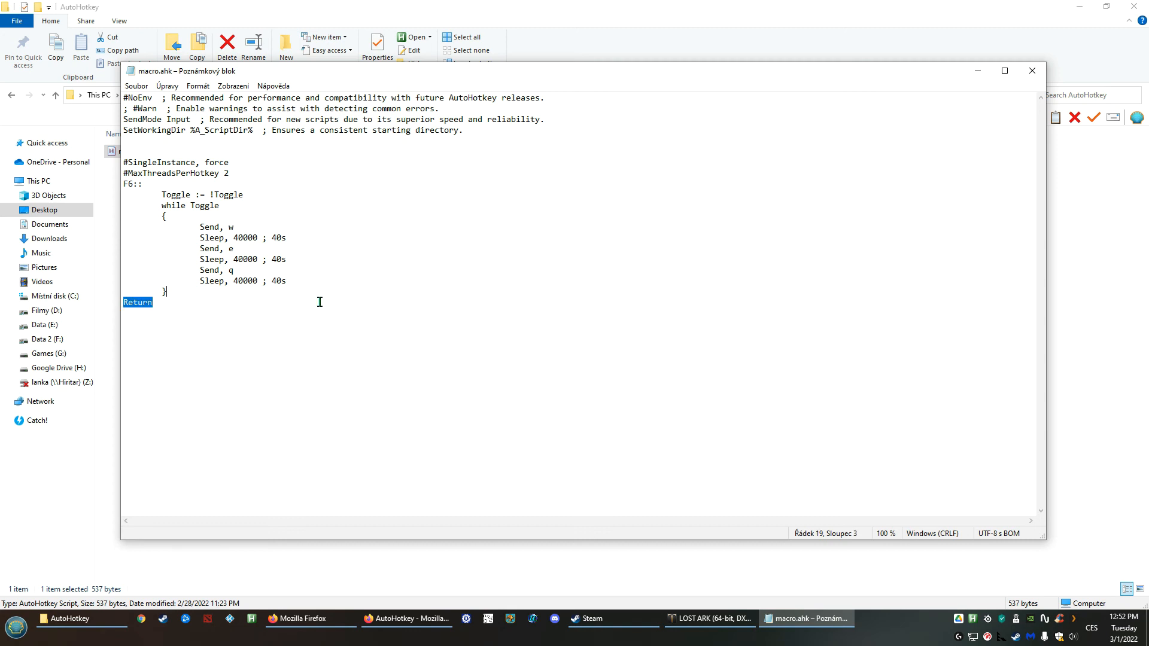
left_click(288, 281)
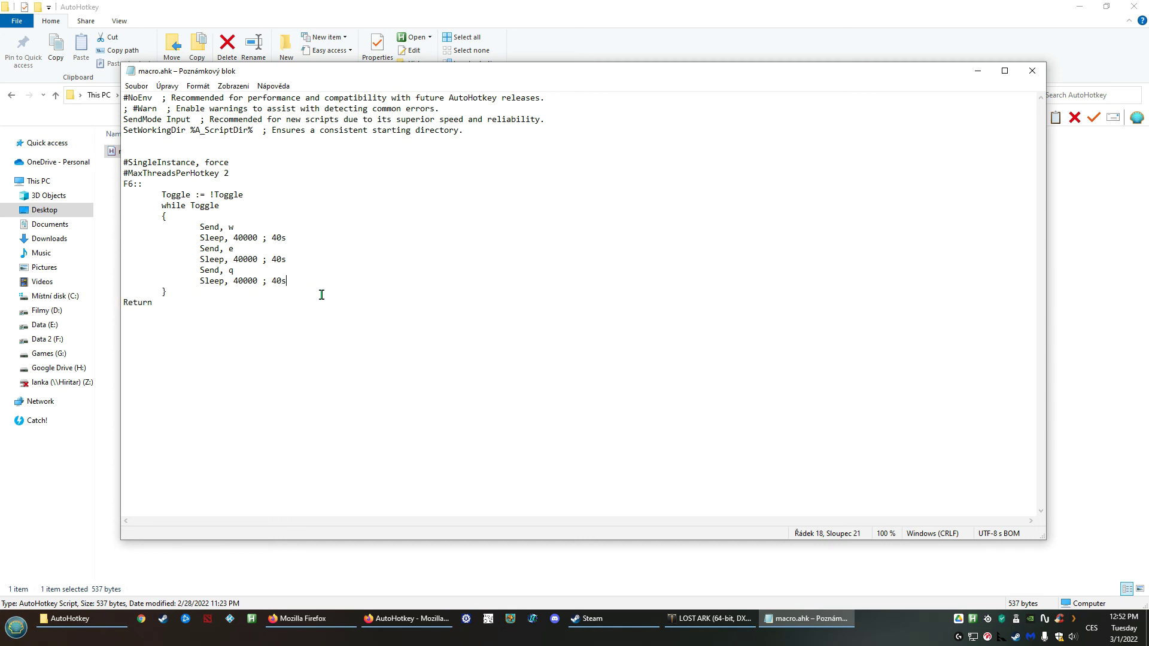
left_click_drag(198, 270, 143, 301)
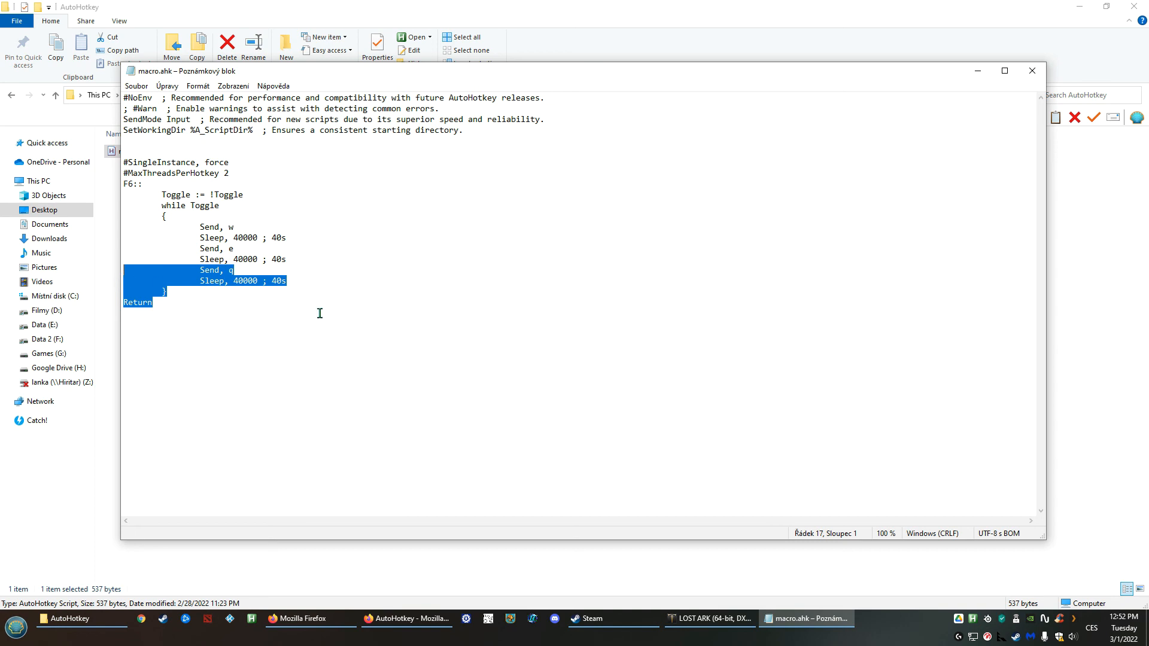
mouse_move(119, 283)
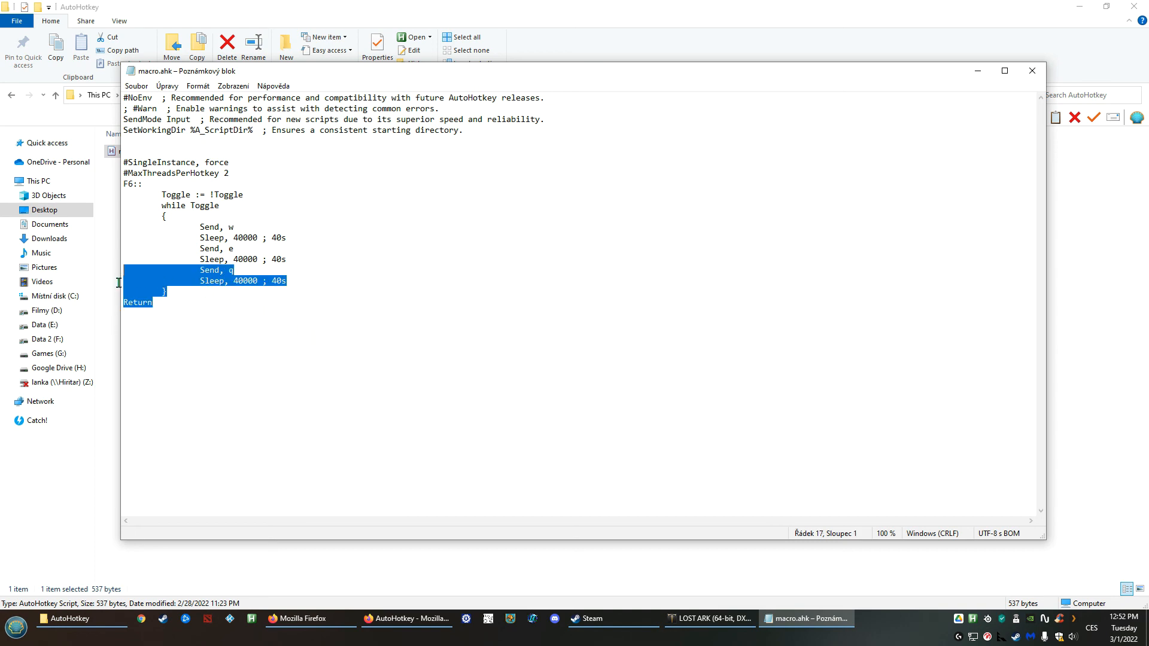
left_click(350, 358)
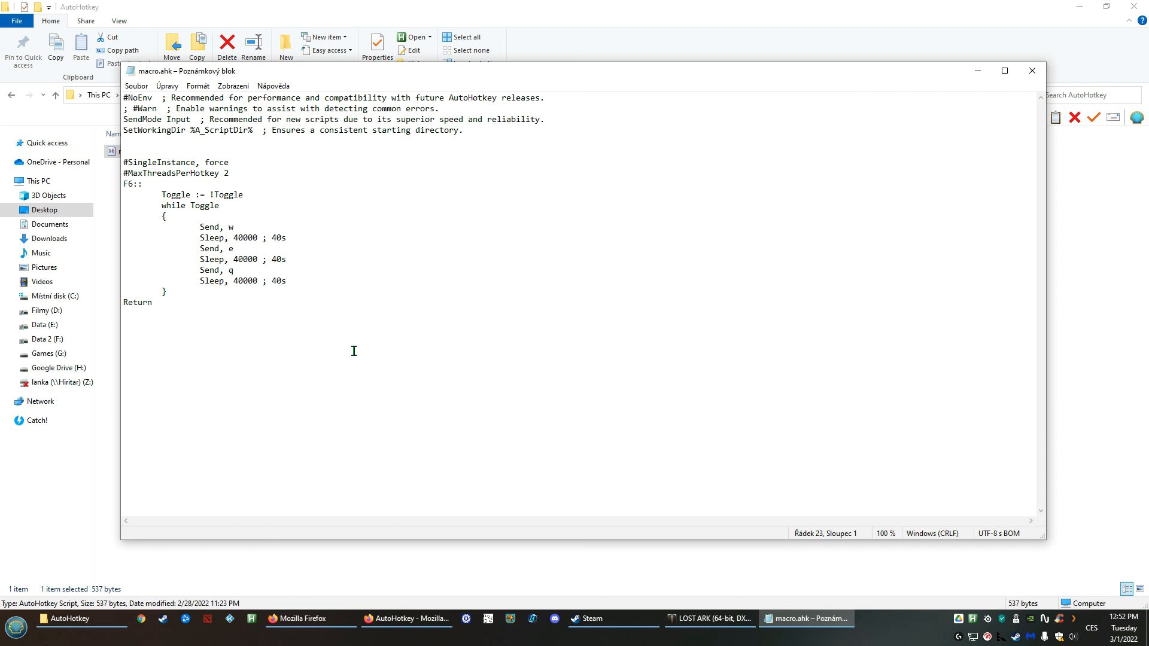
mouse_move(384, 341)
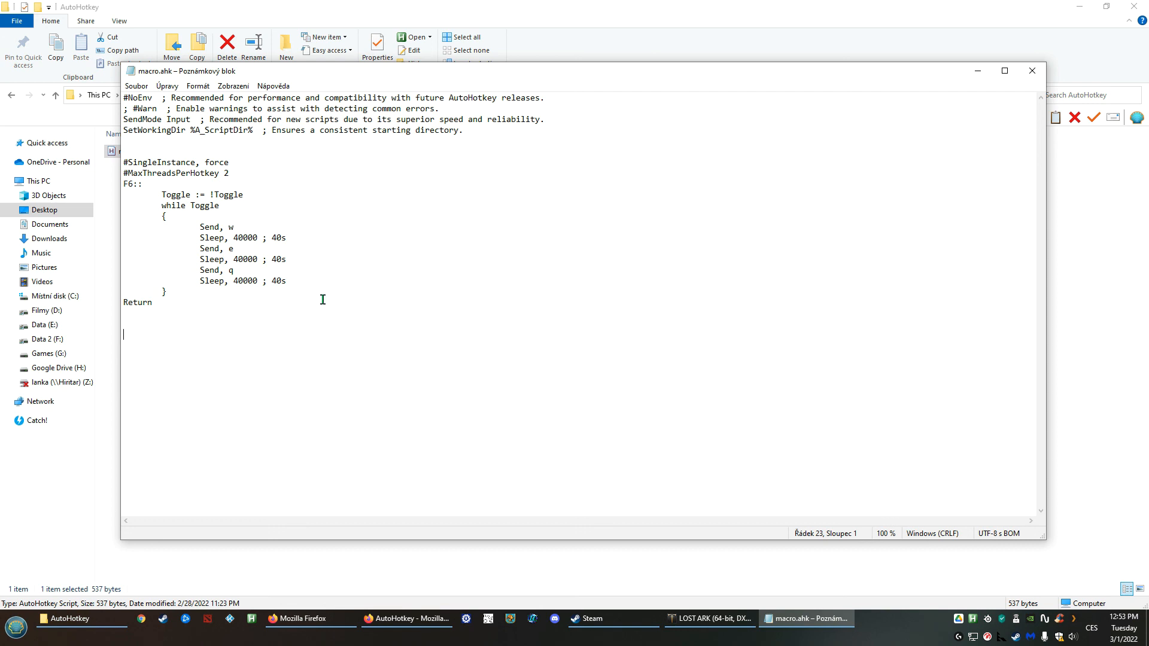
mouse_move(335, 340)
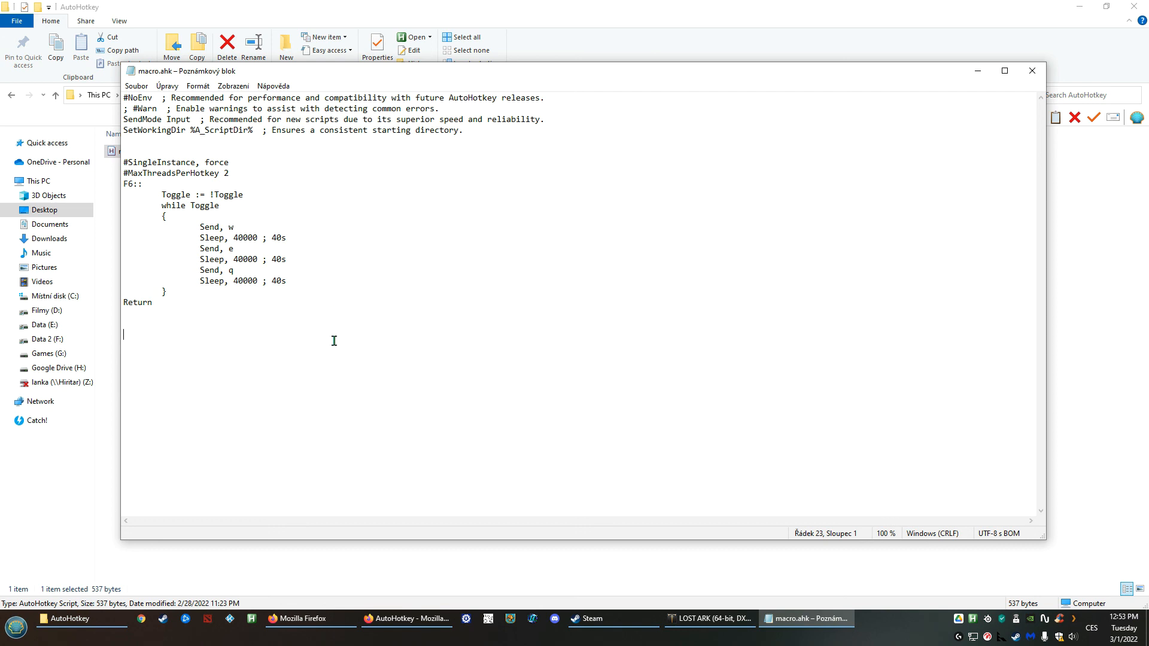
mouse_move(285, 339)
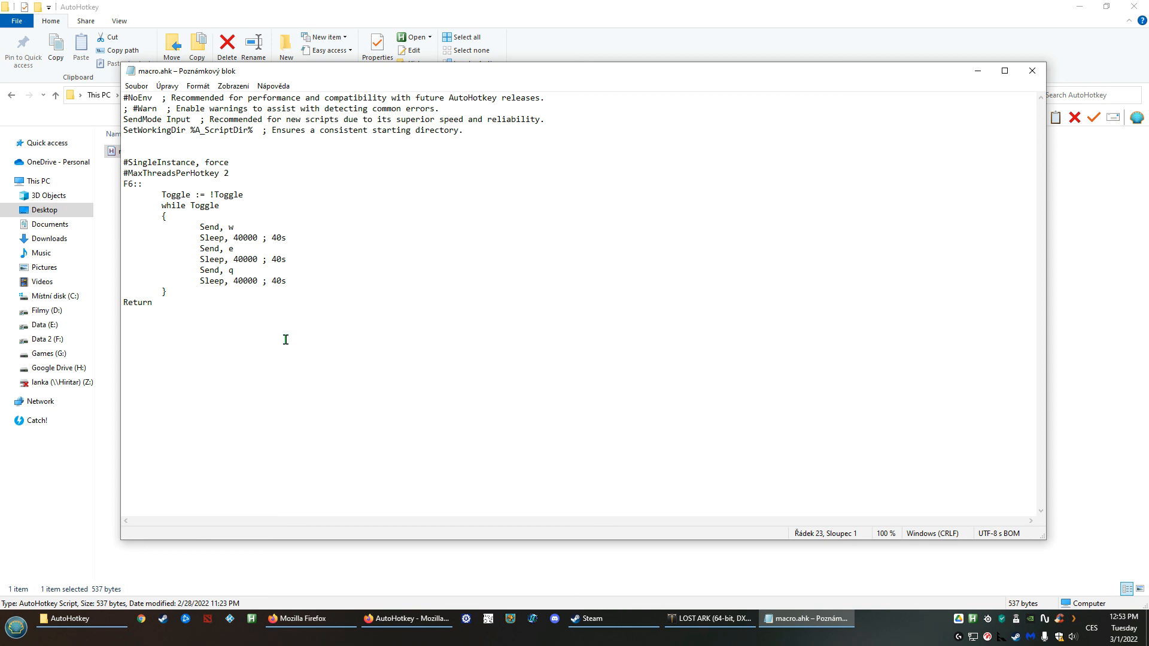